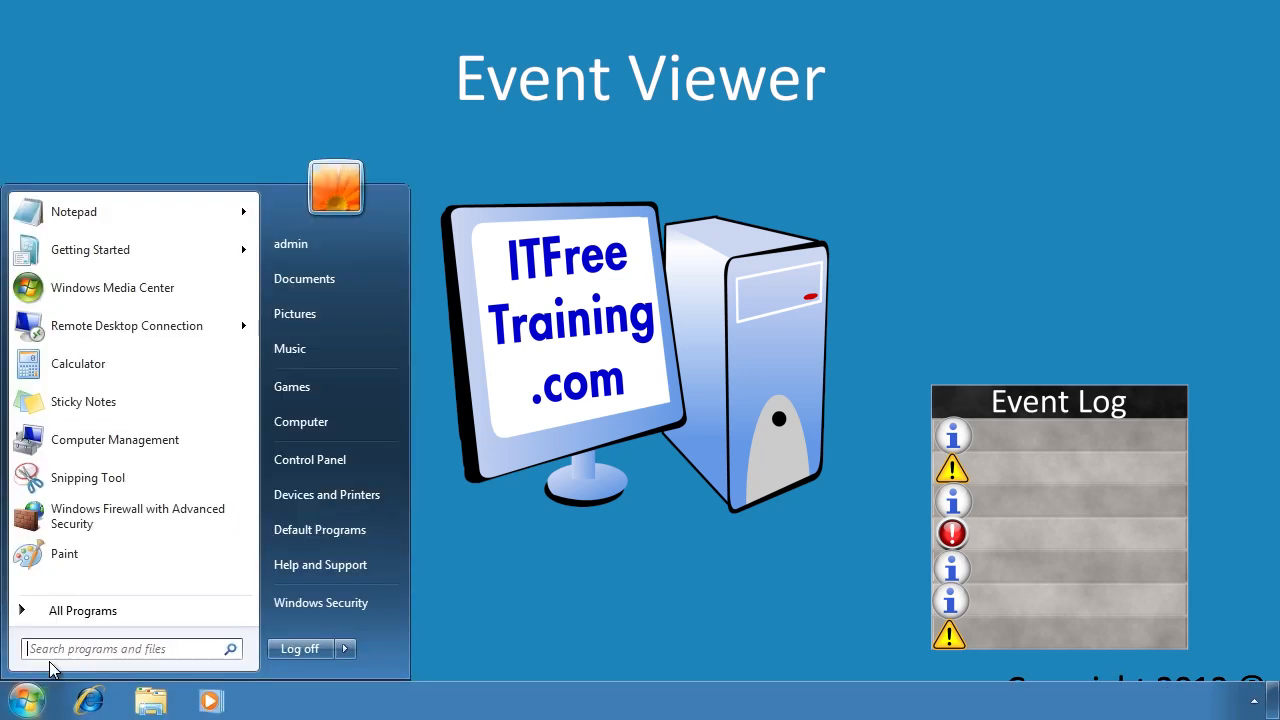
Search the Start menu for 'eve' and launch Event Viewer from the results.
type("eve")
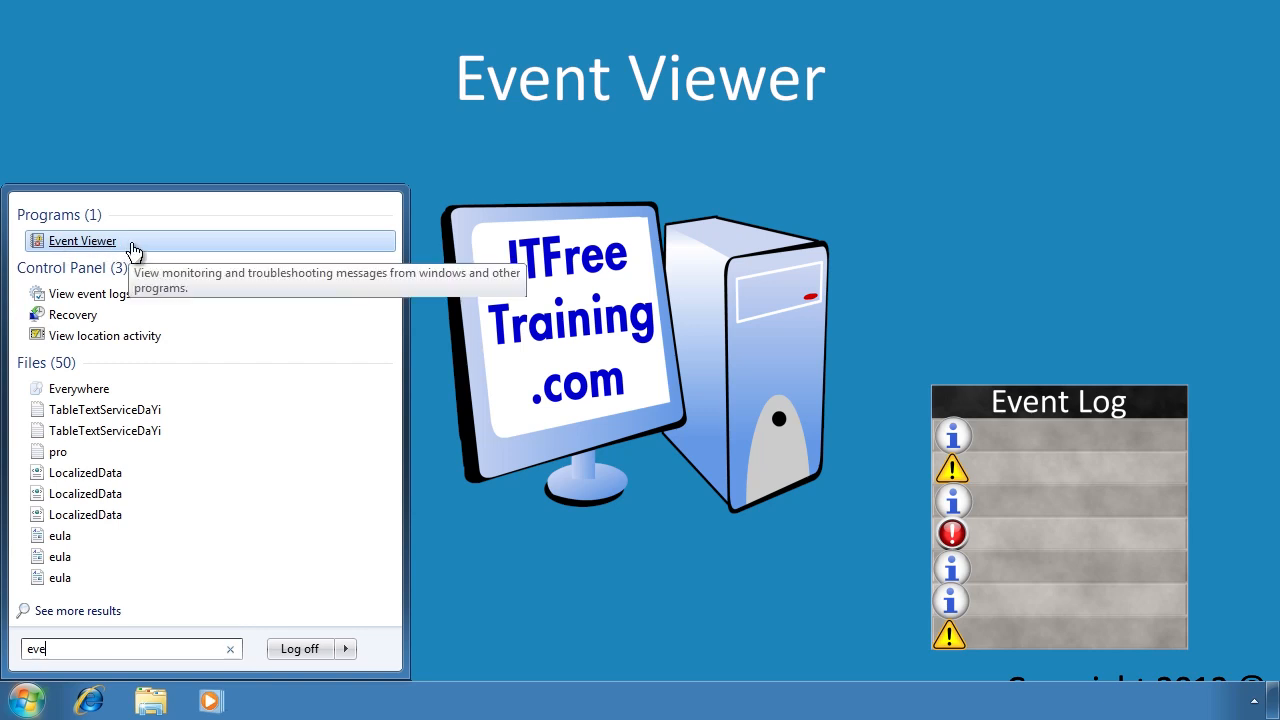
left_click(82, 240)
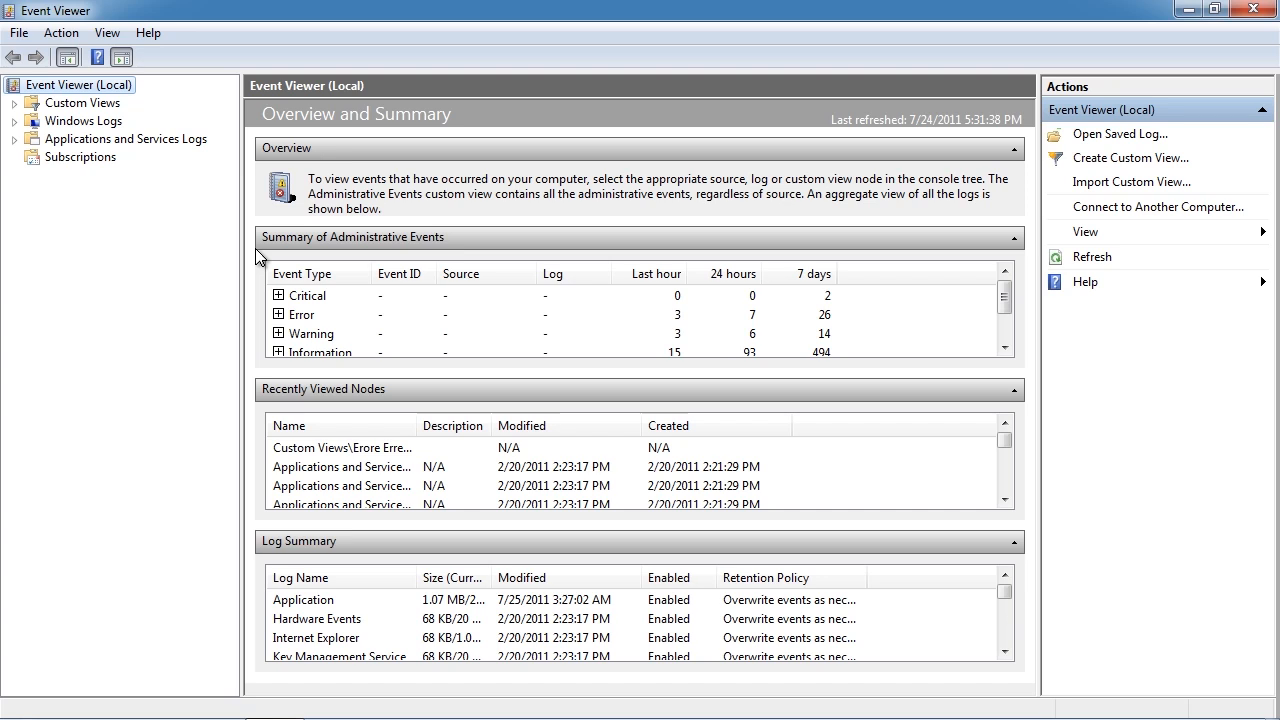
mouse_move(315, 305)
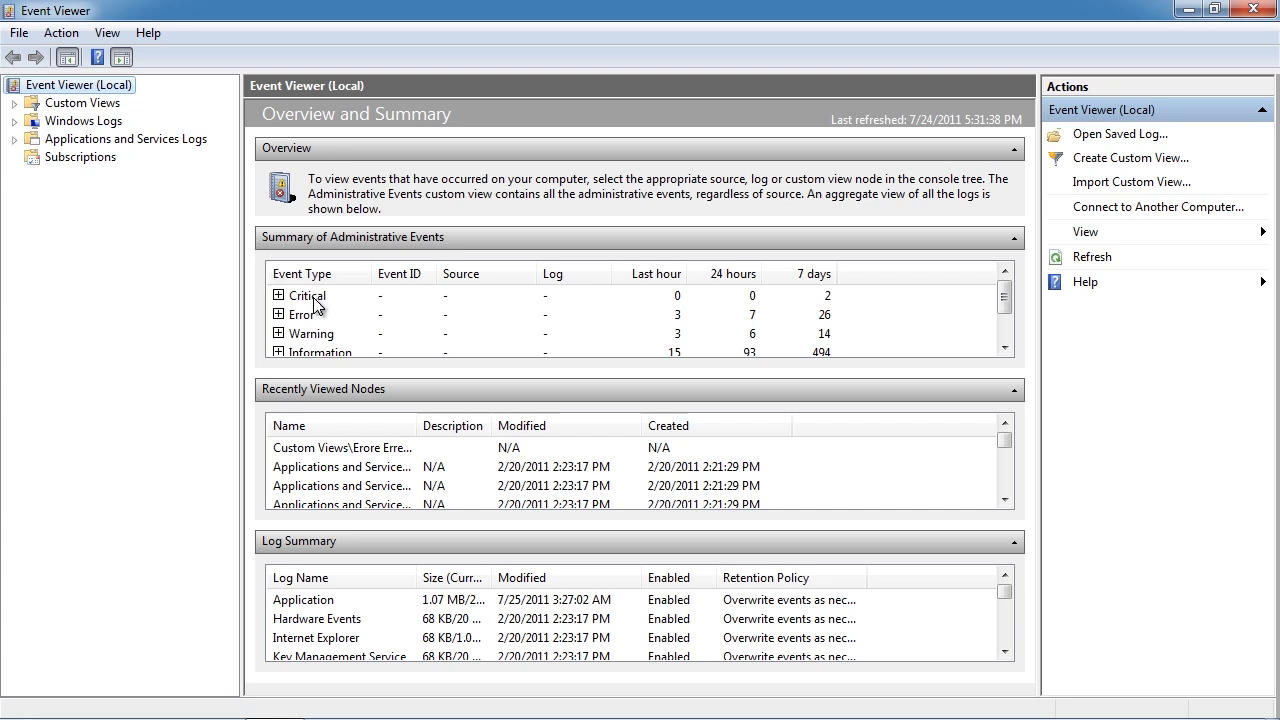
mouse_move(685, 318)
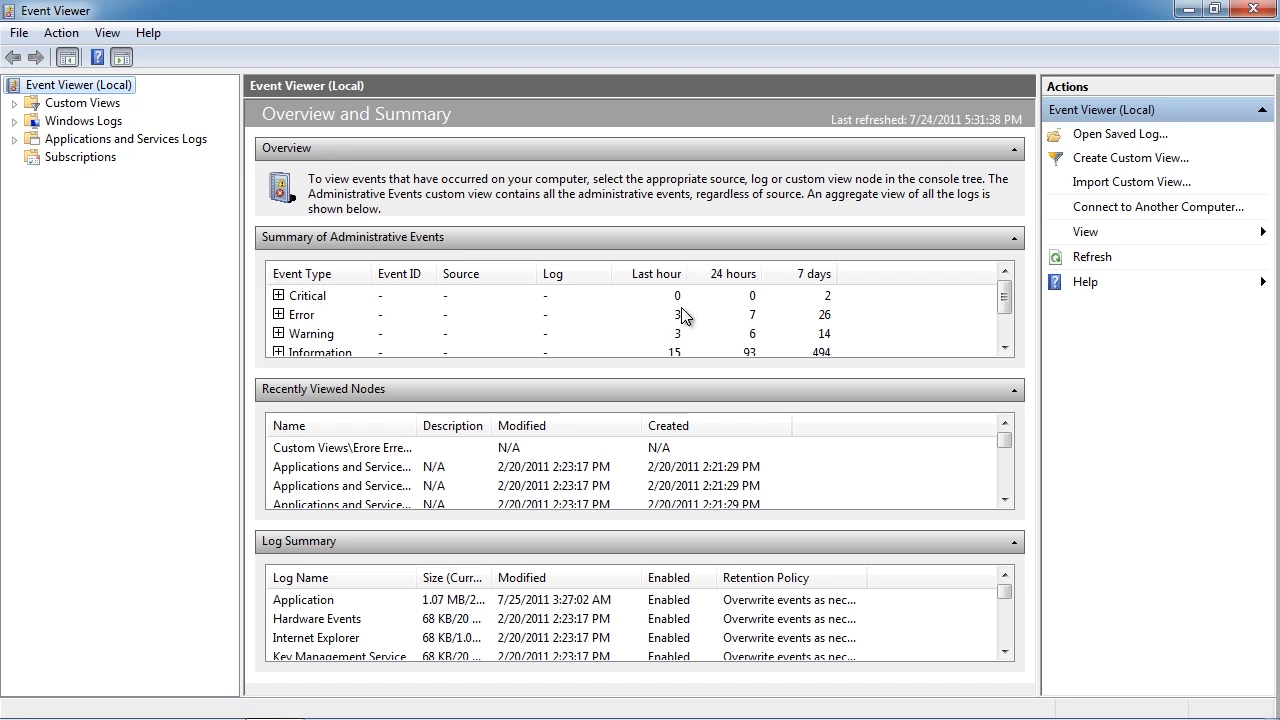
mouse_move(830, 318)
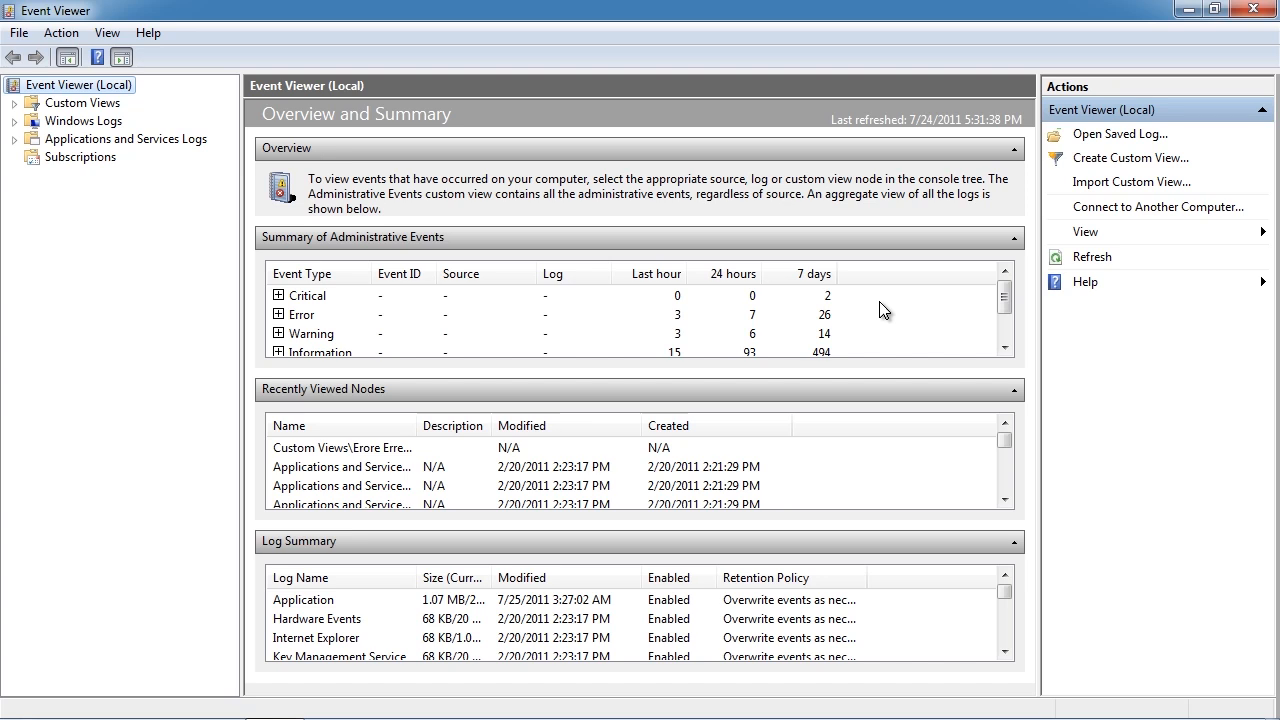
Expand Critical in the administrative events summary to show Kernel-Power event 41.
left_click(1004, 347)
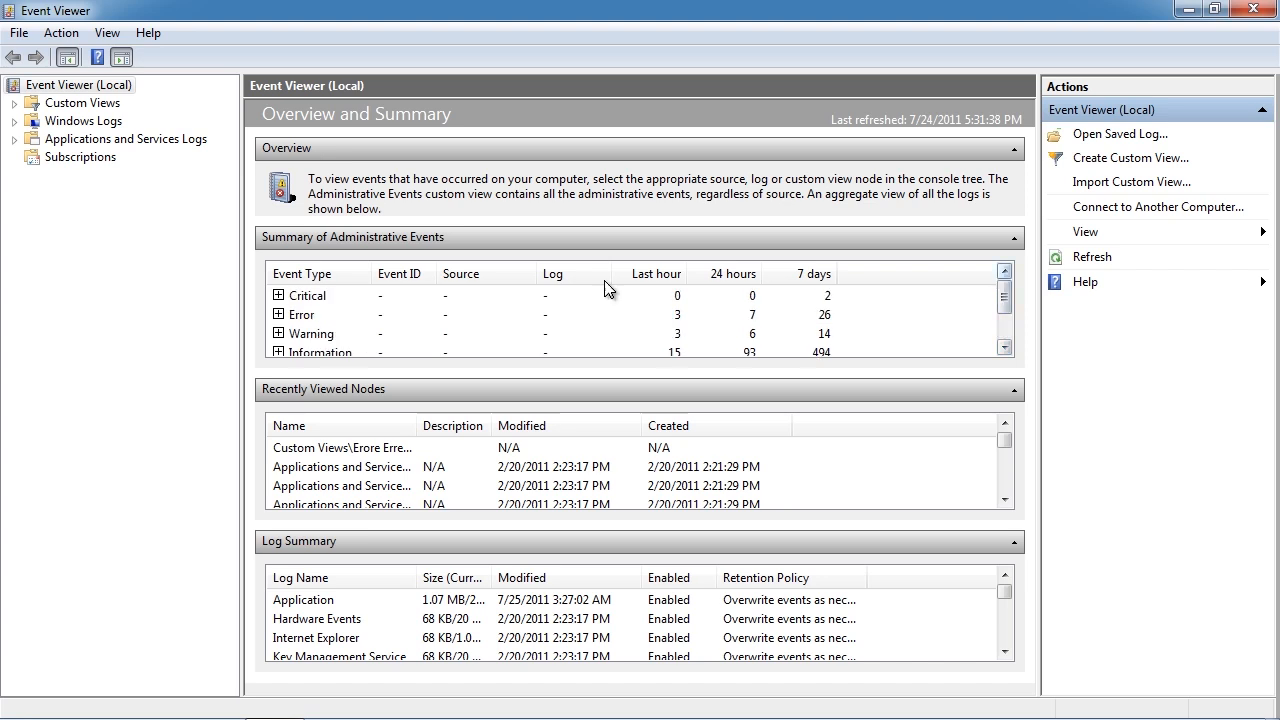
left_click(279, 295)
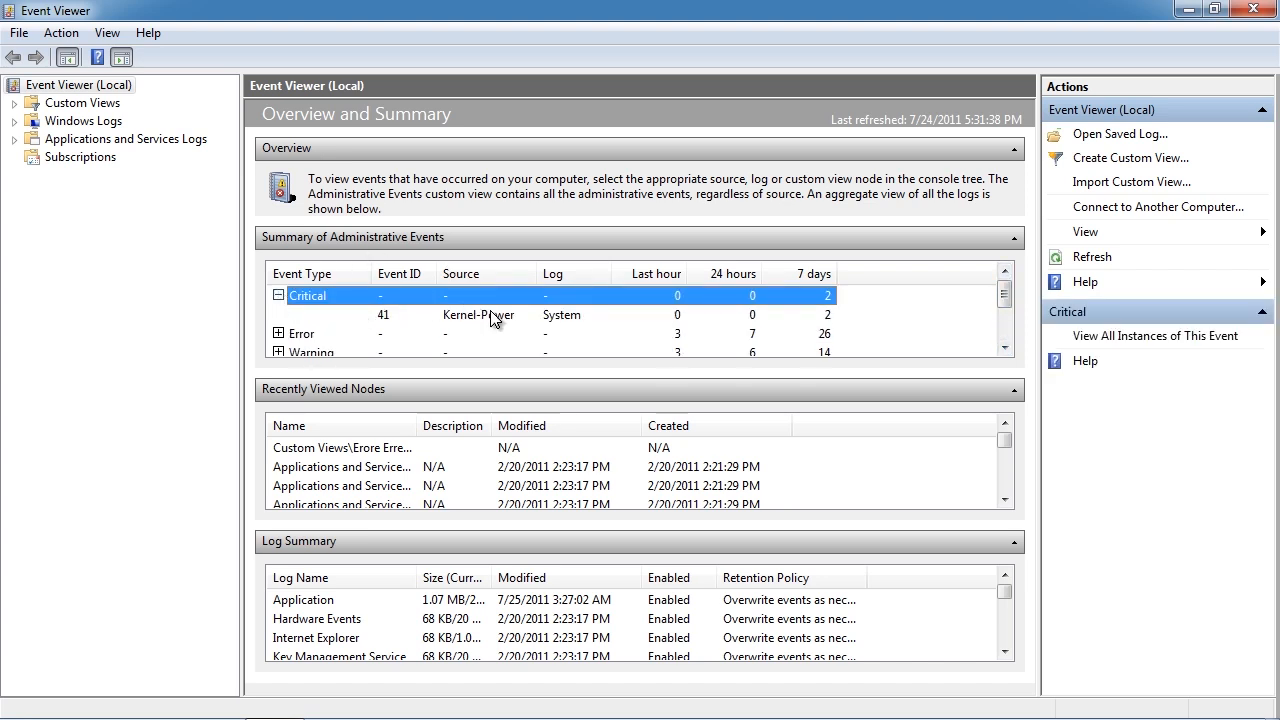
List all eight Kernel-Power event 41 entries and review the newest one's properties.
left_click(478, 315)
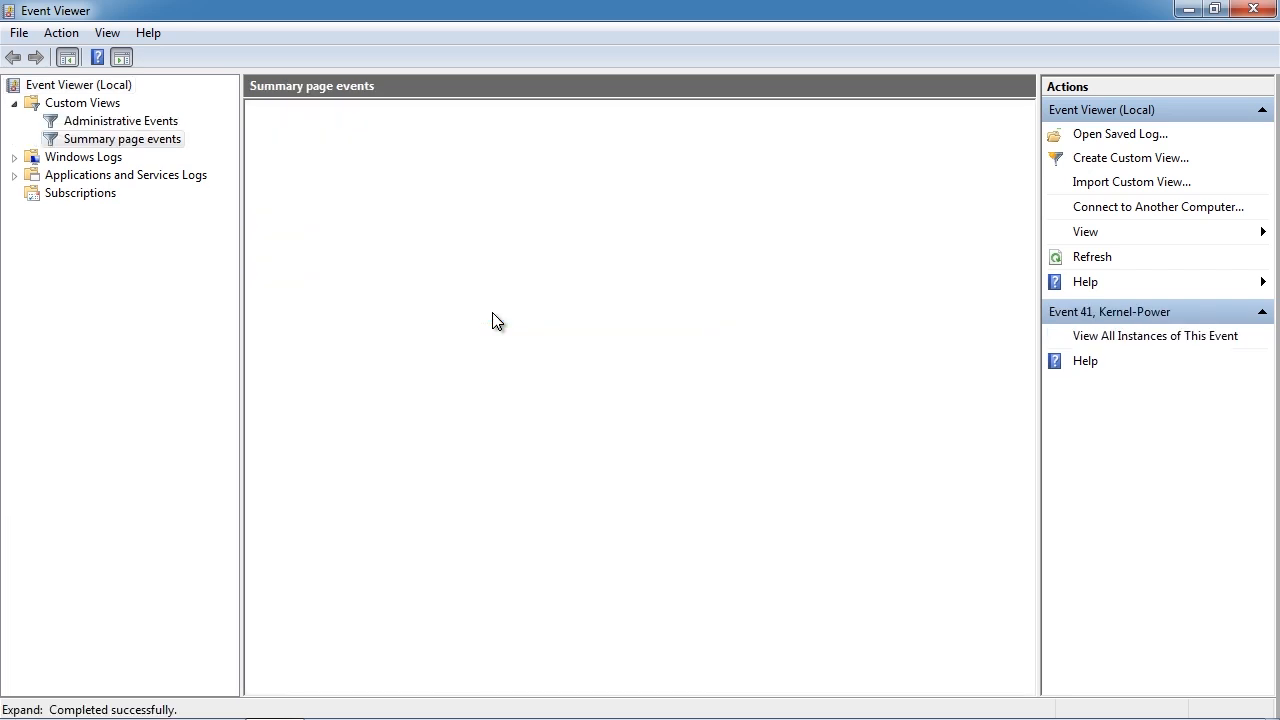
left_click(122, 138)
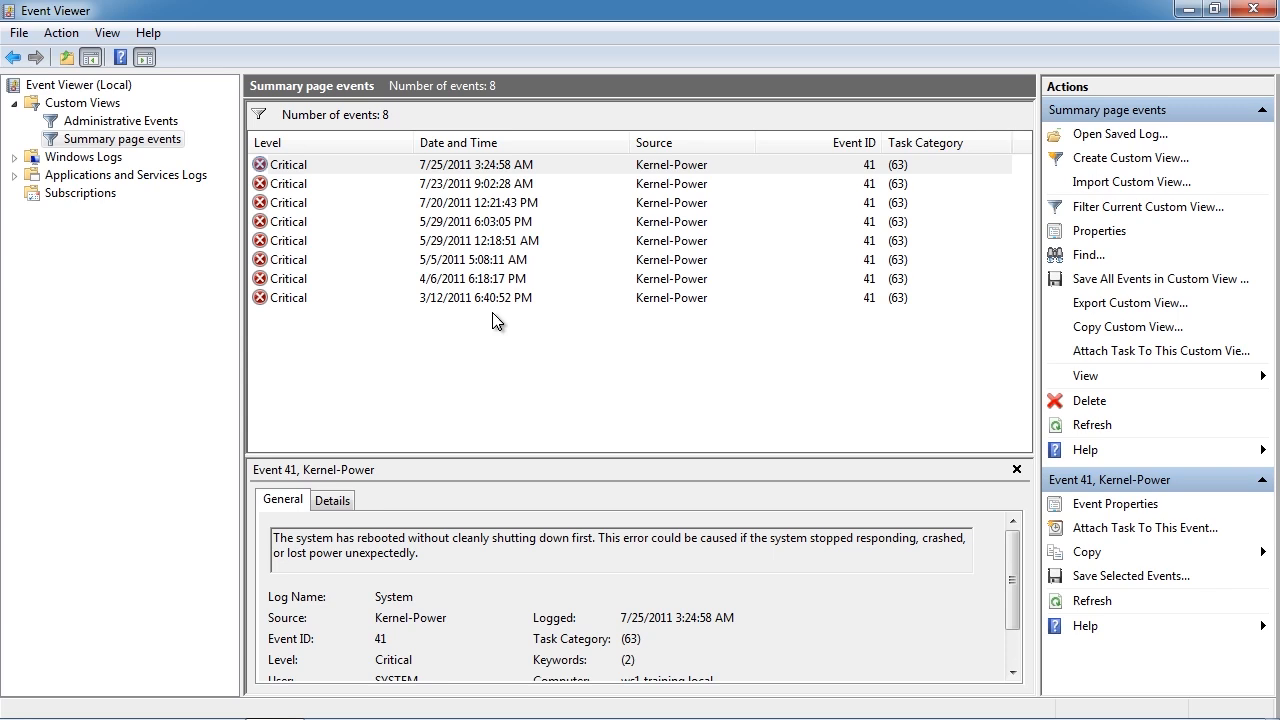
left_click(1115, 503)
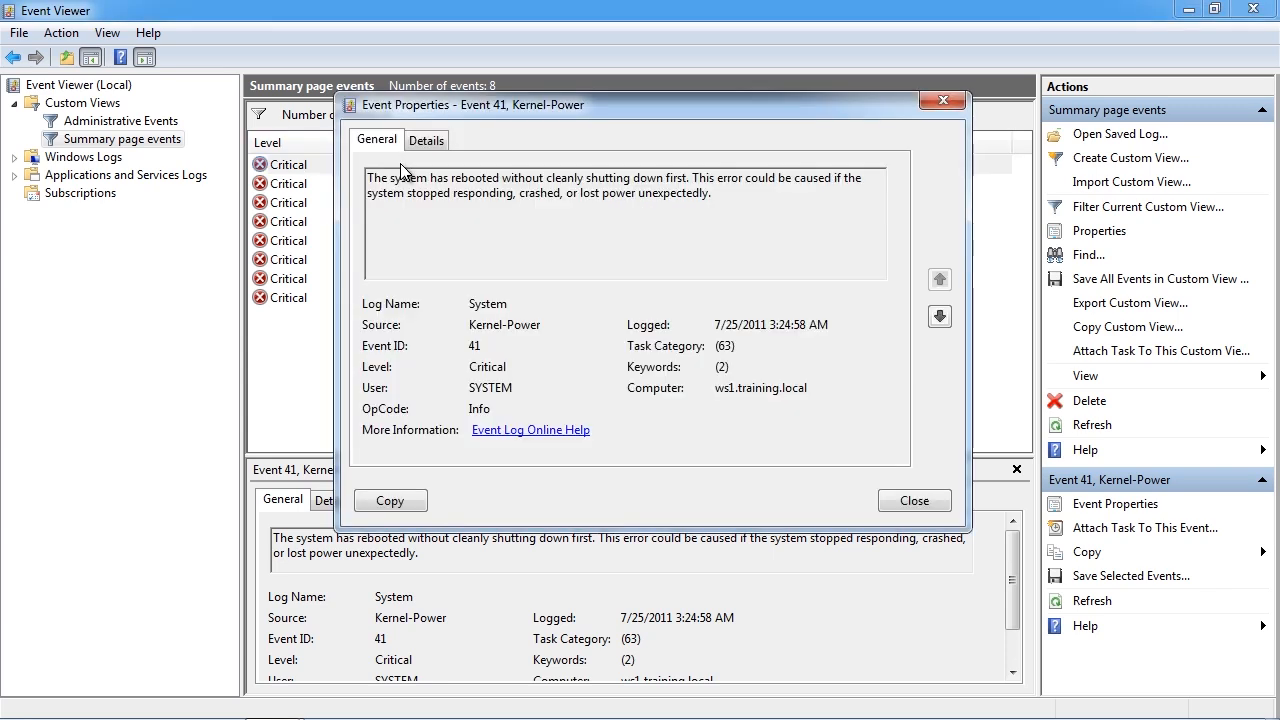
left_click_drag(470, 105, 405, 42)
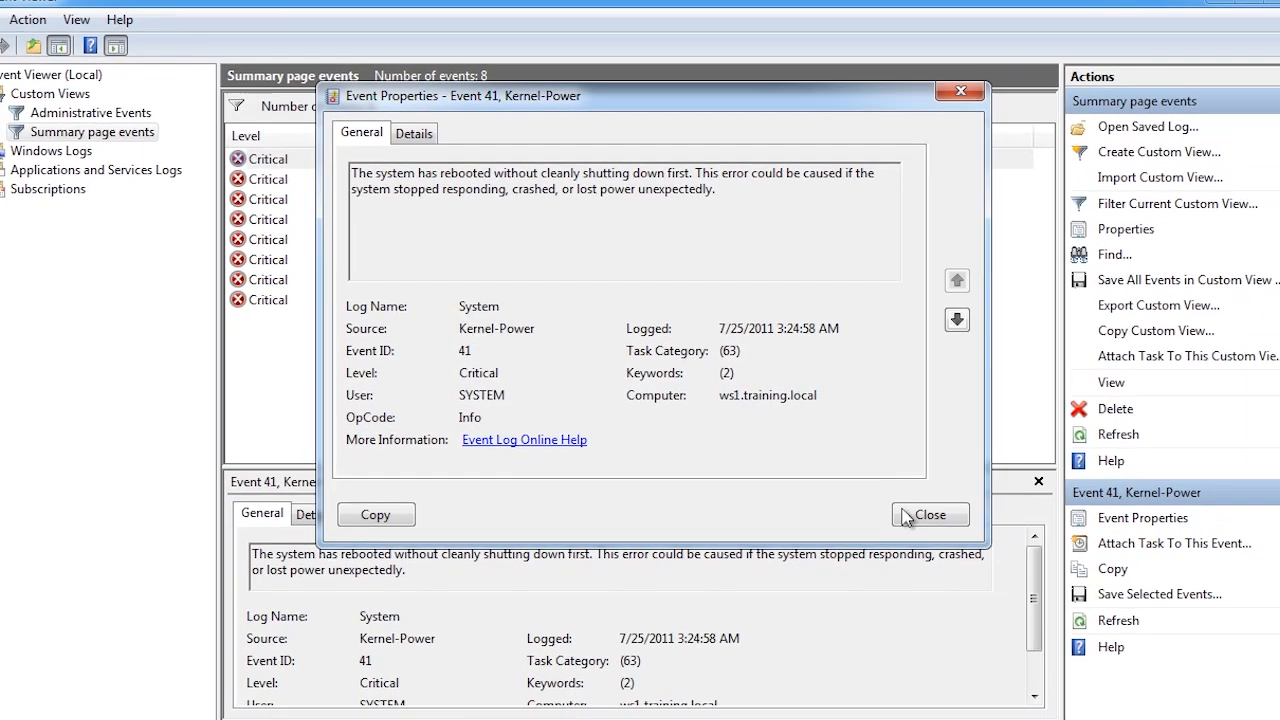
left_click(929, 514)
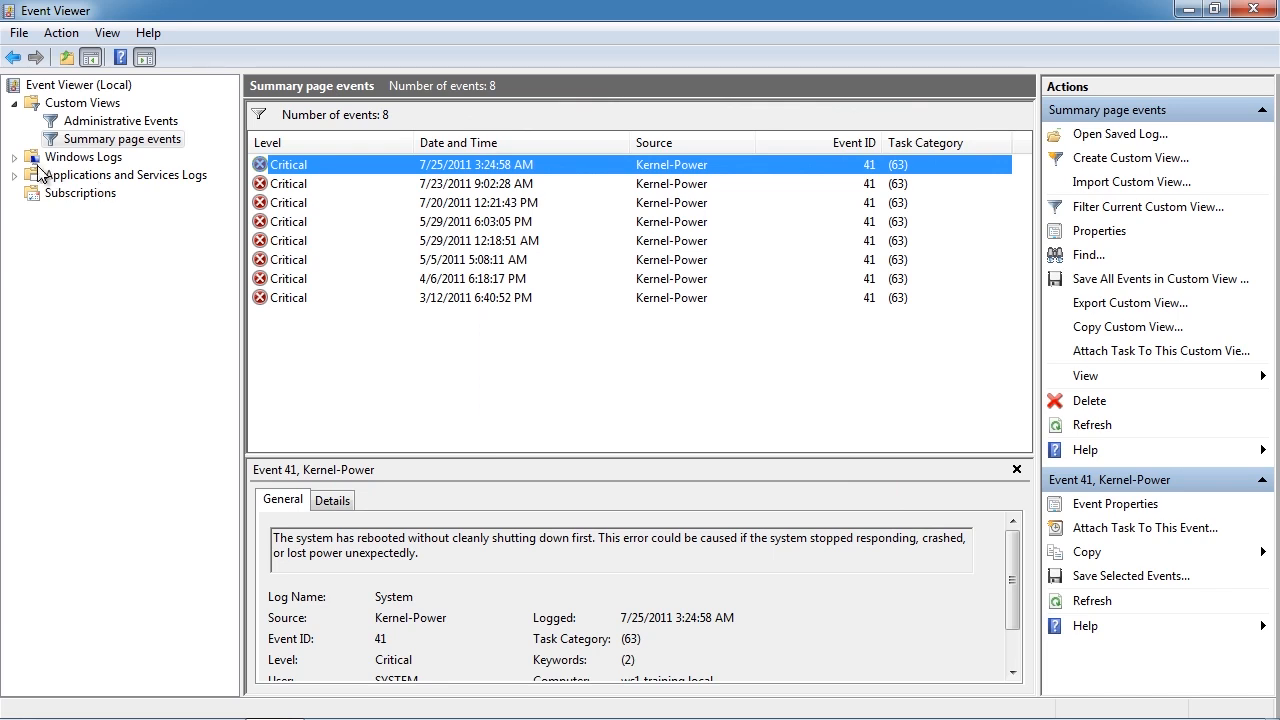
Show the Application log's 1,725 events and review a WMI event's details.
left_click(84, 156)
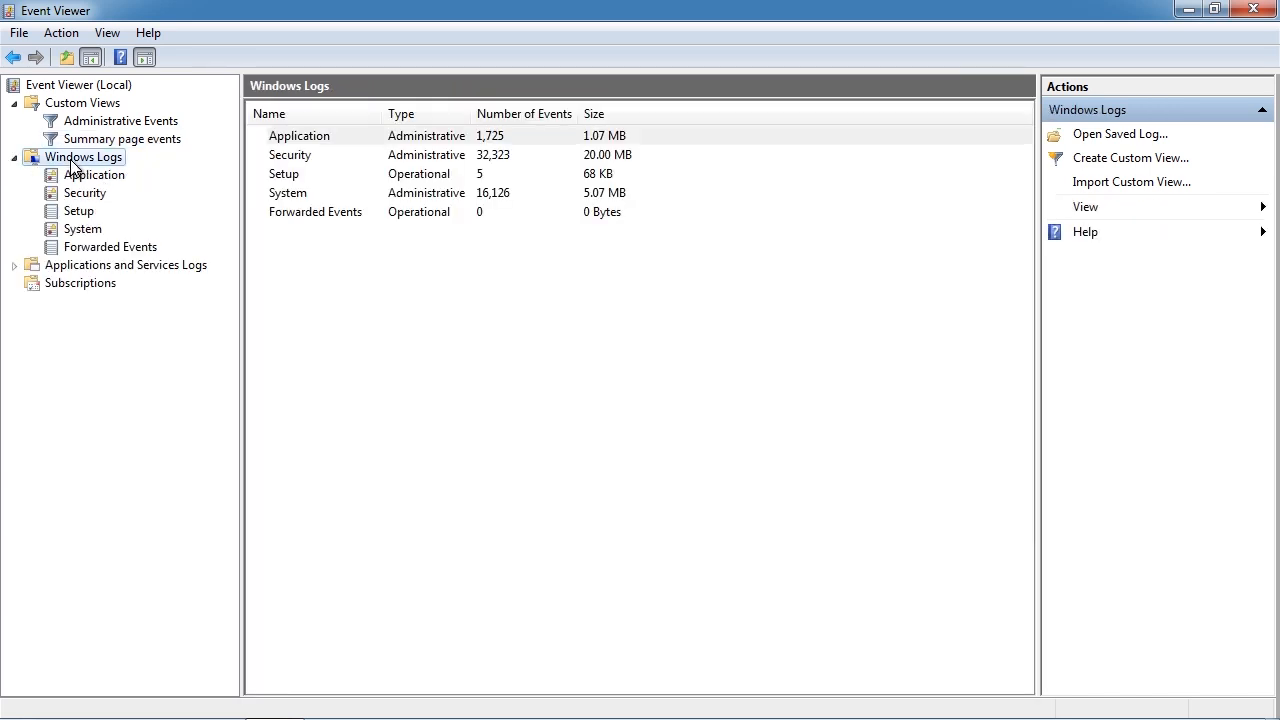
left_click(95, 174)
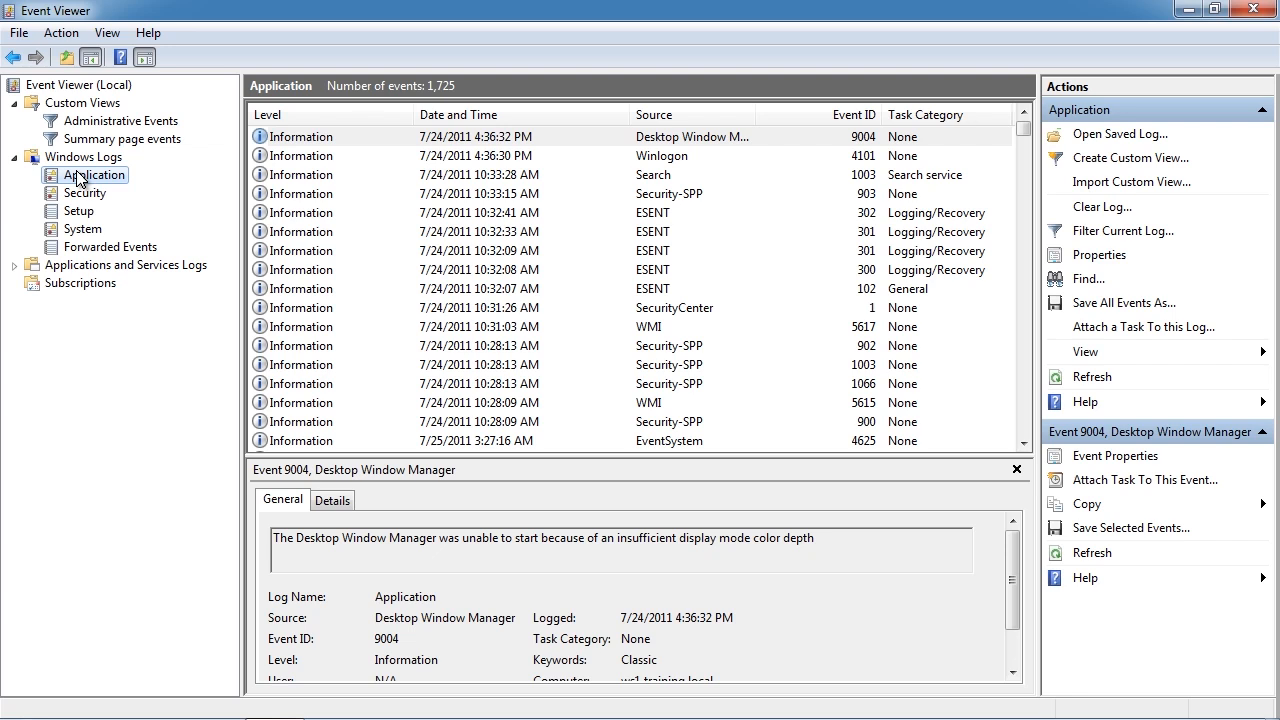
mouse_move(150, 209)
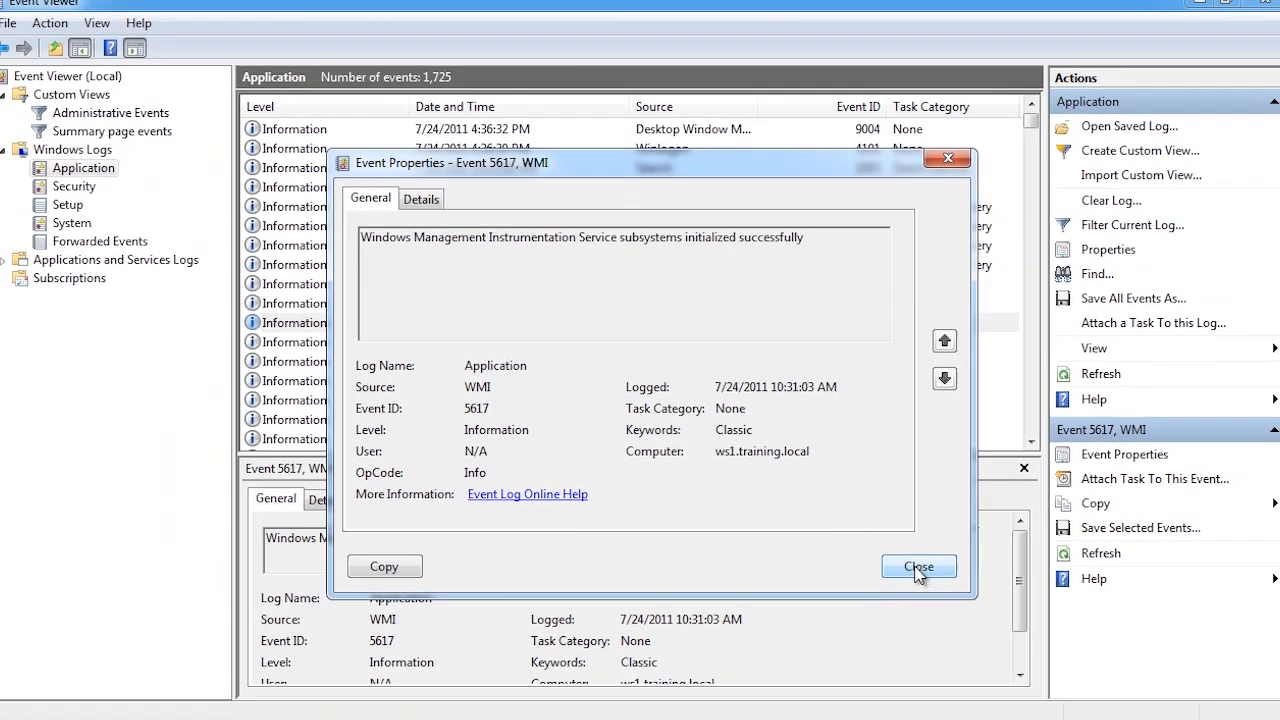
left_click(917, 566)
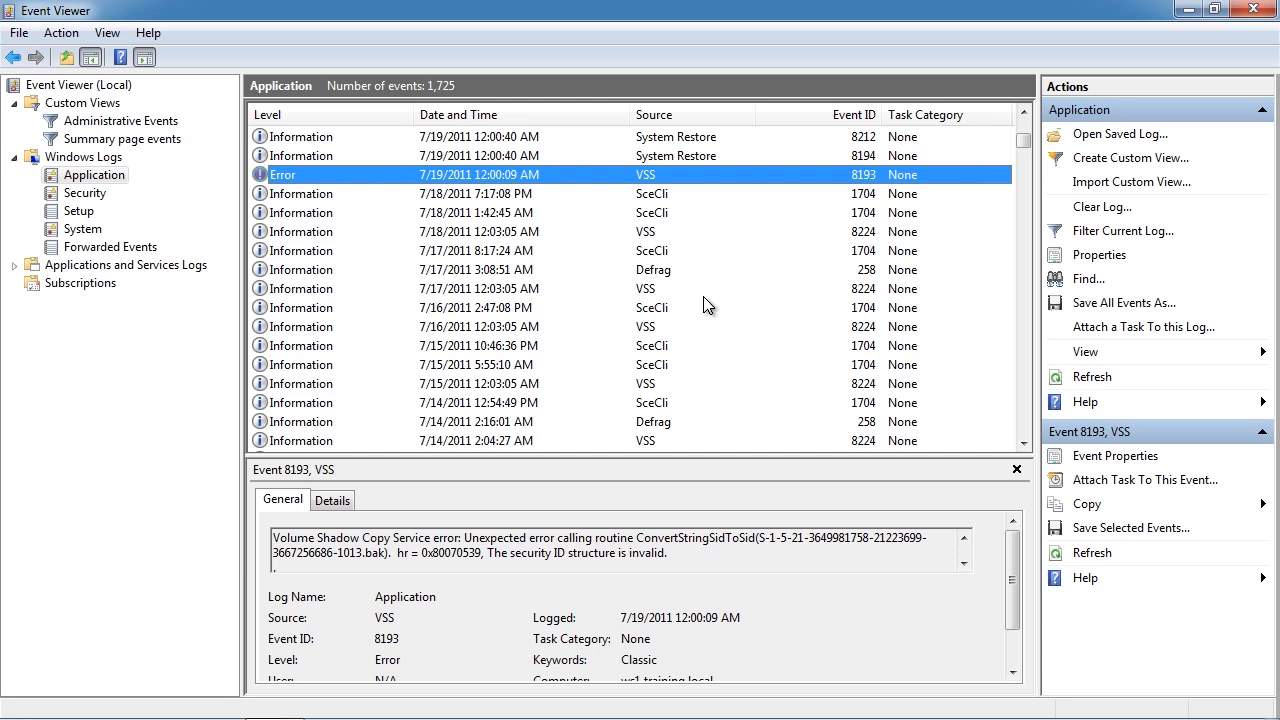
Read the General tab of VSS error event 8193's properties, then close them.
left_click(1115, 455)
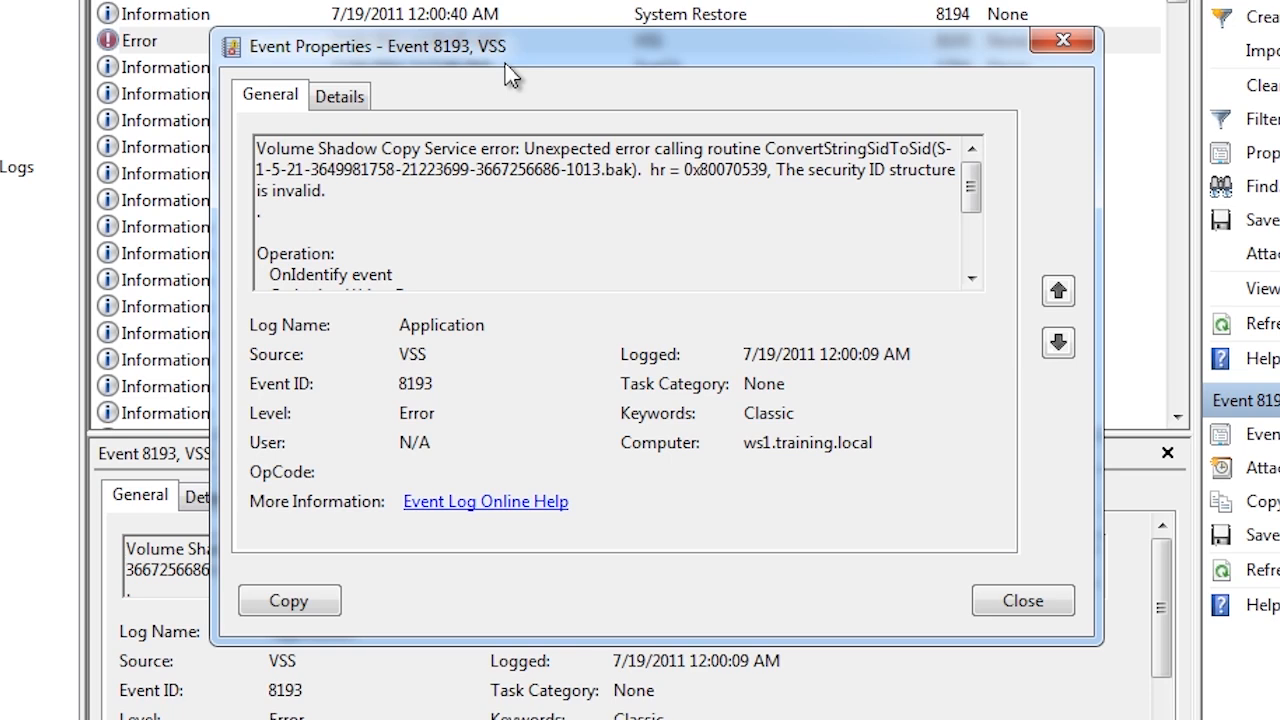
mouse_move(527, 178)
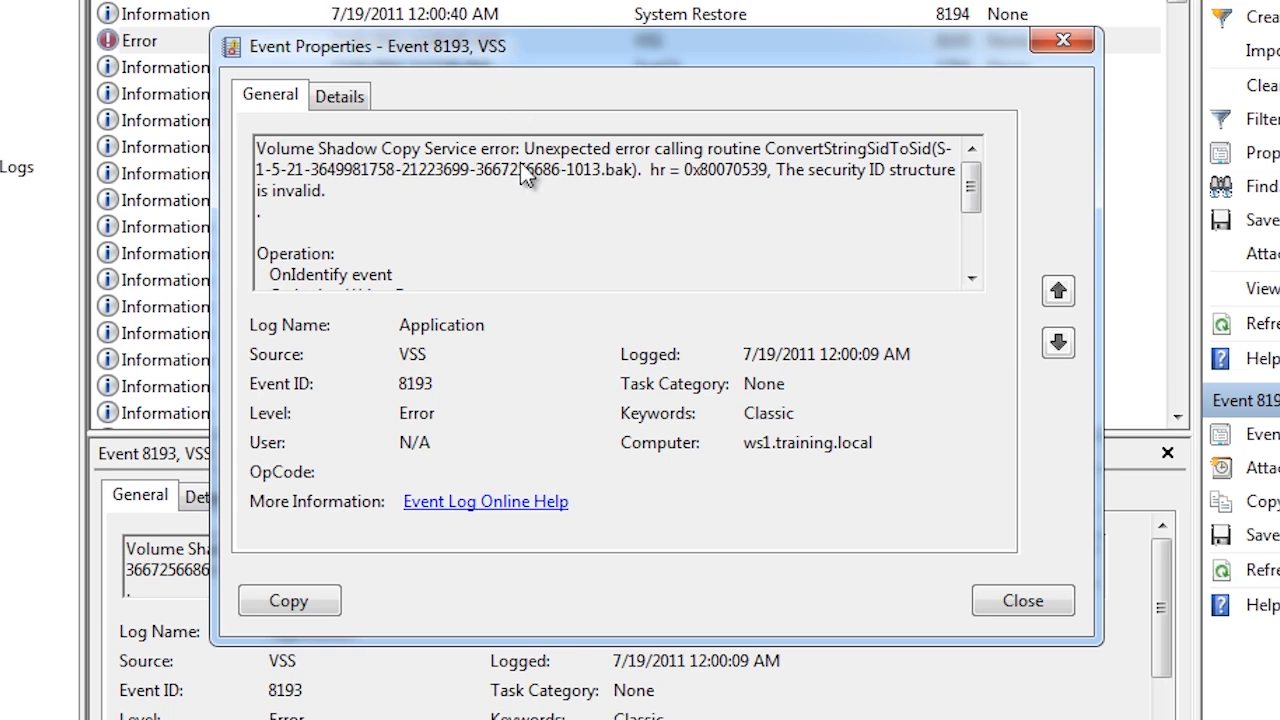
mouse_move(530, 515)
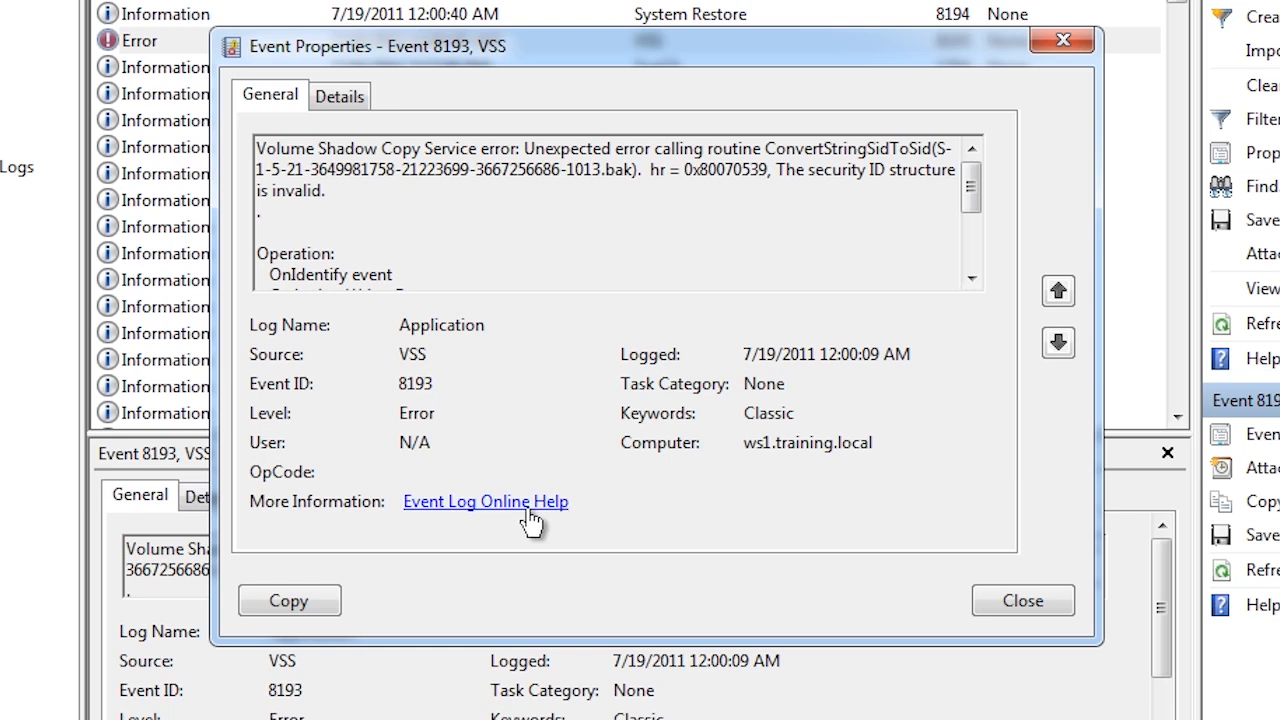
mouse_move(417, 527)
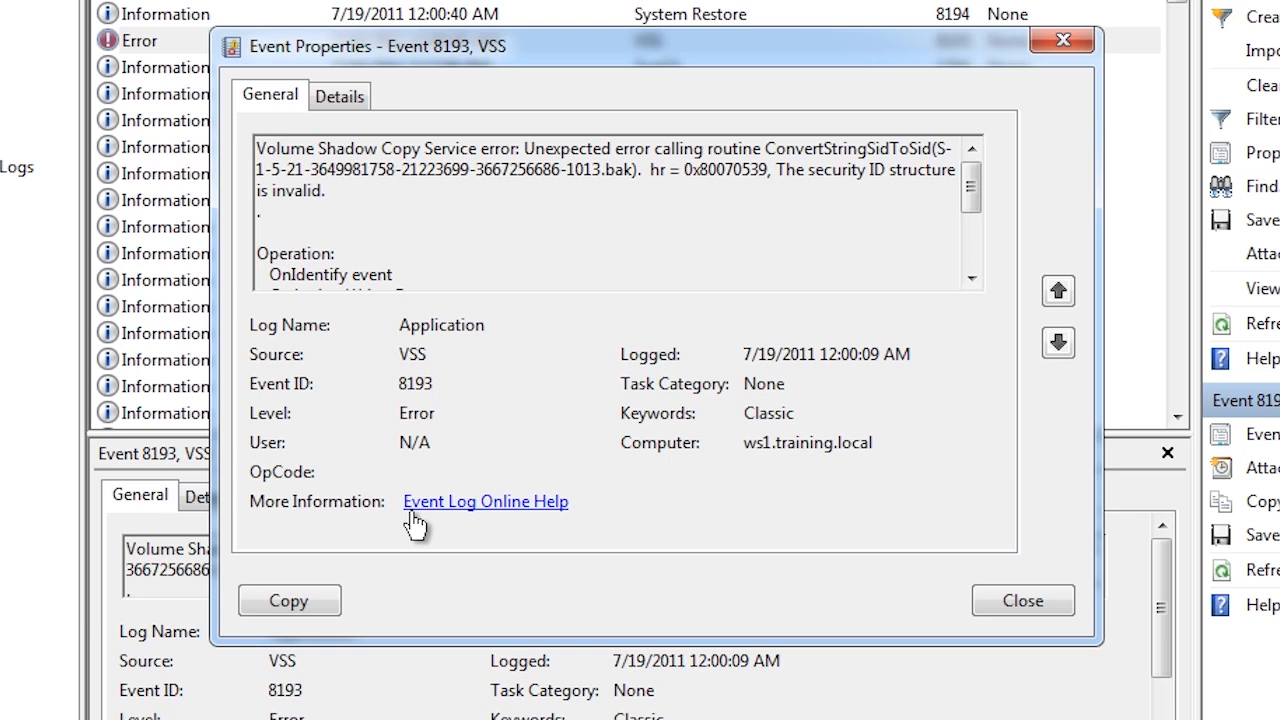
mouse_move(415, 432)
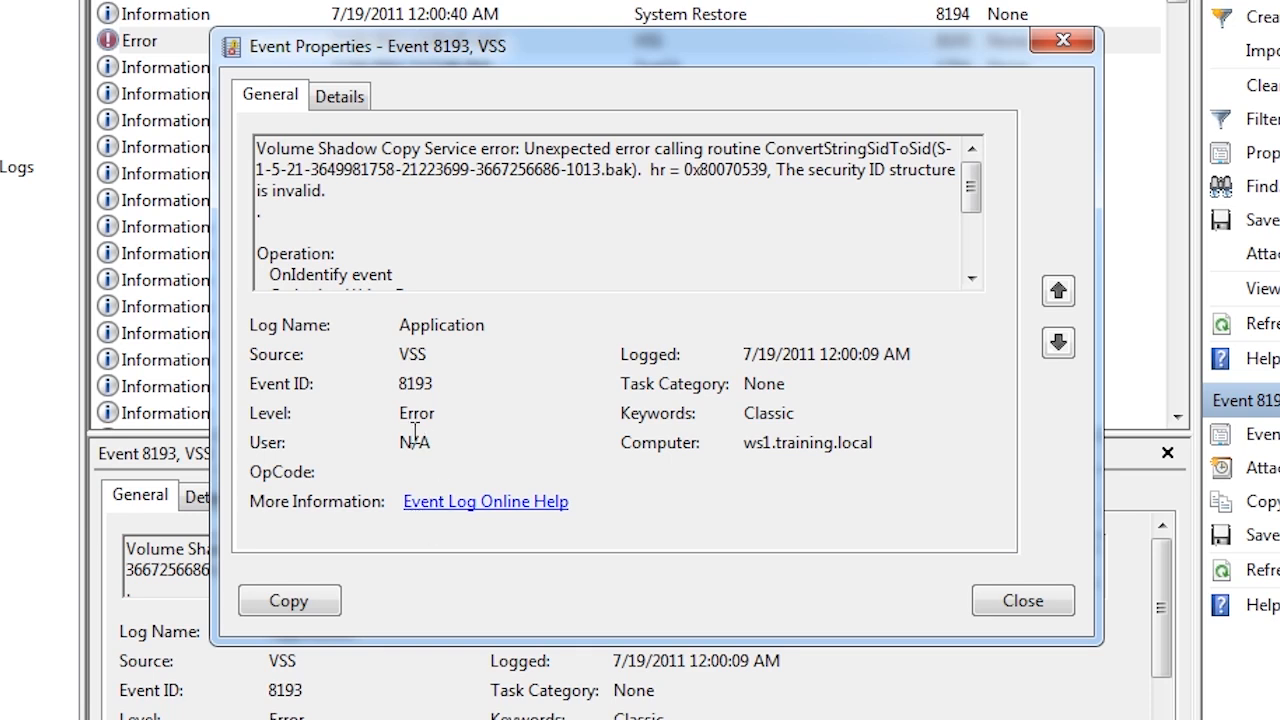
mouse_move(388, 412)
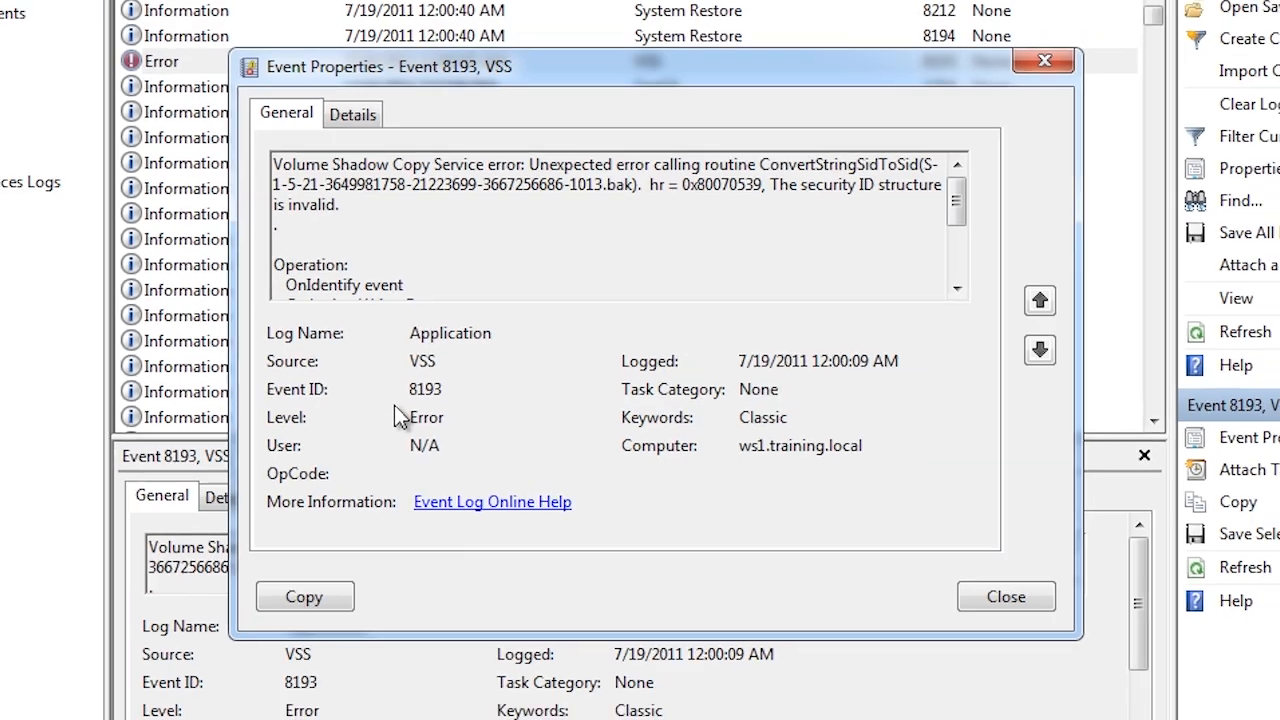
left_click(1005, 596)
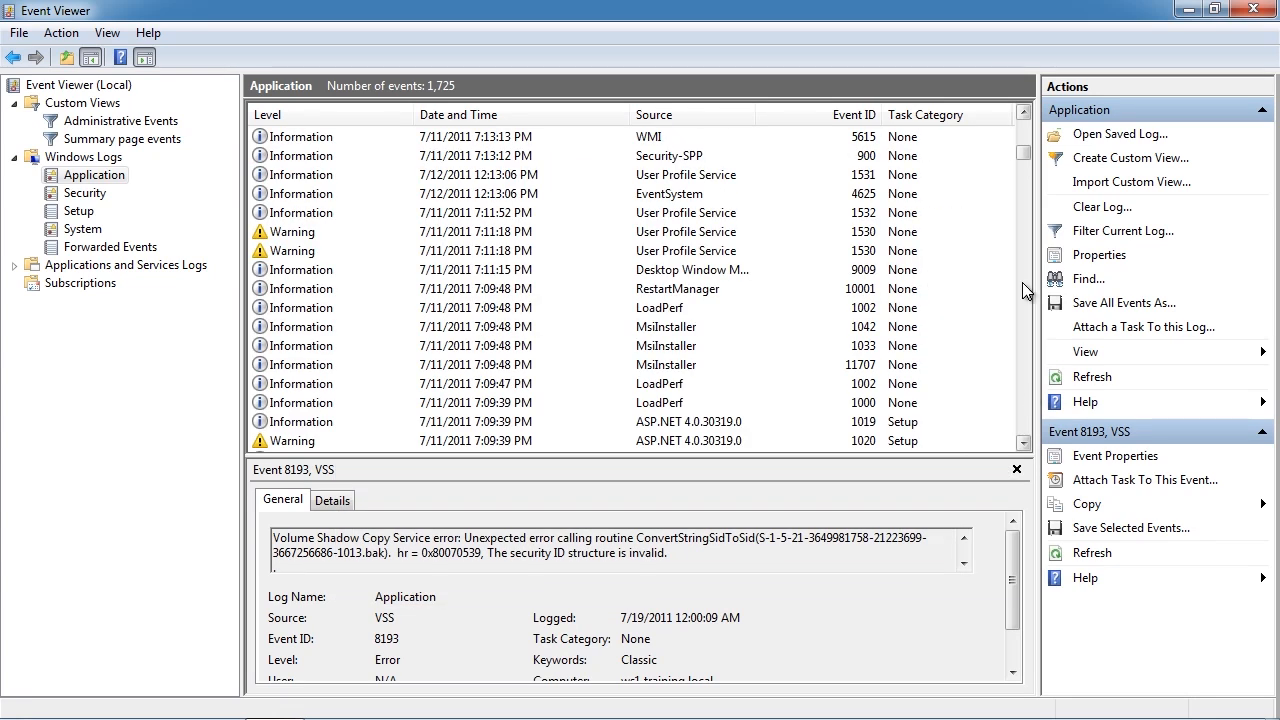
Open User Profile Service warning 1530's properties, reposition the window, read, and close.
left_click(475, 231)
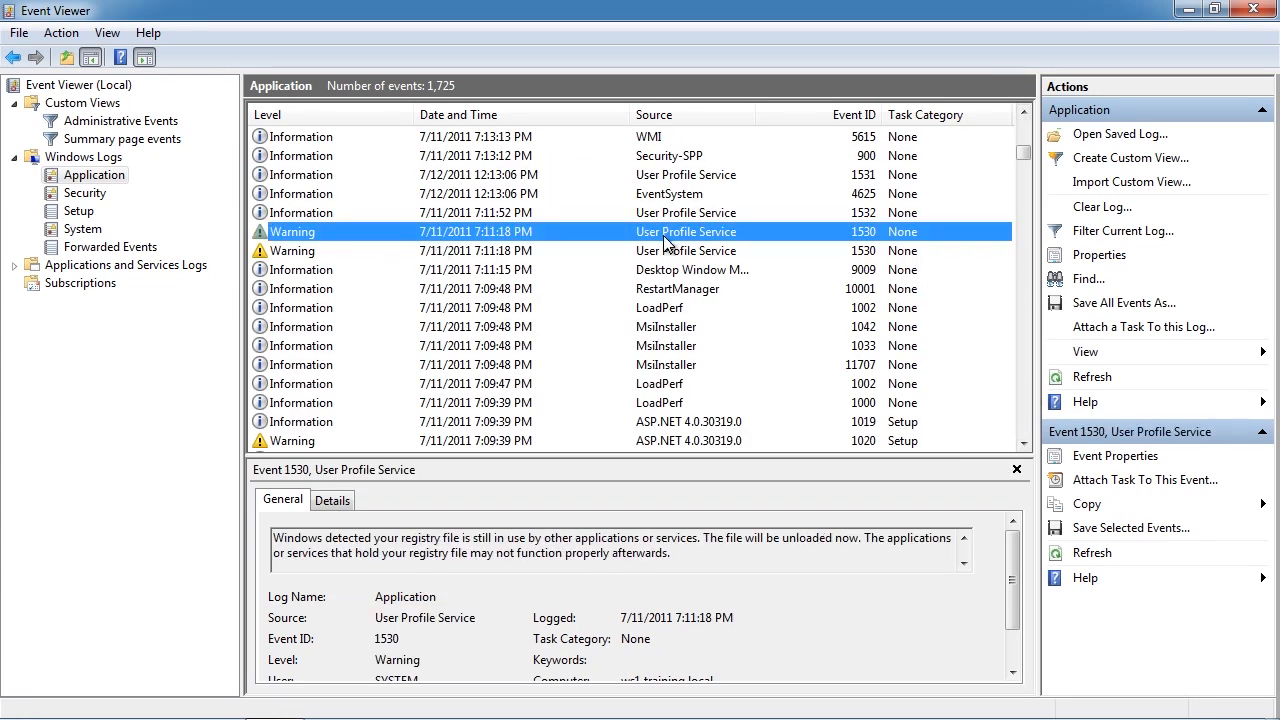
mouse_move(750, 240)
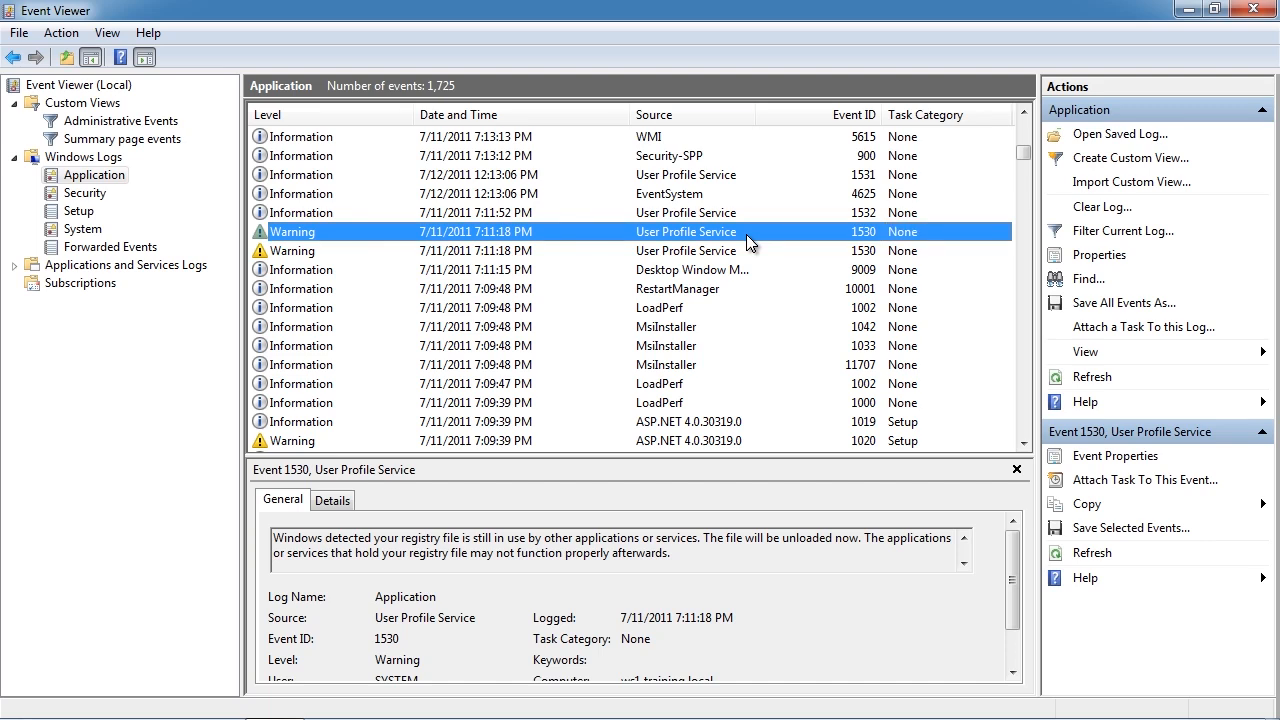
left_click(1114, 455)
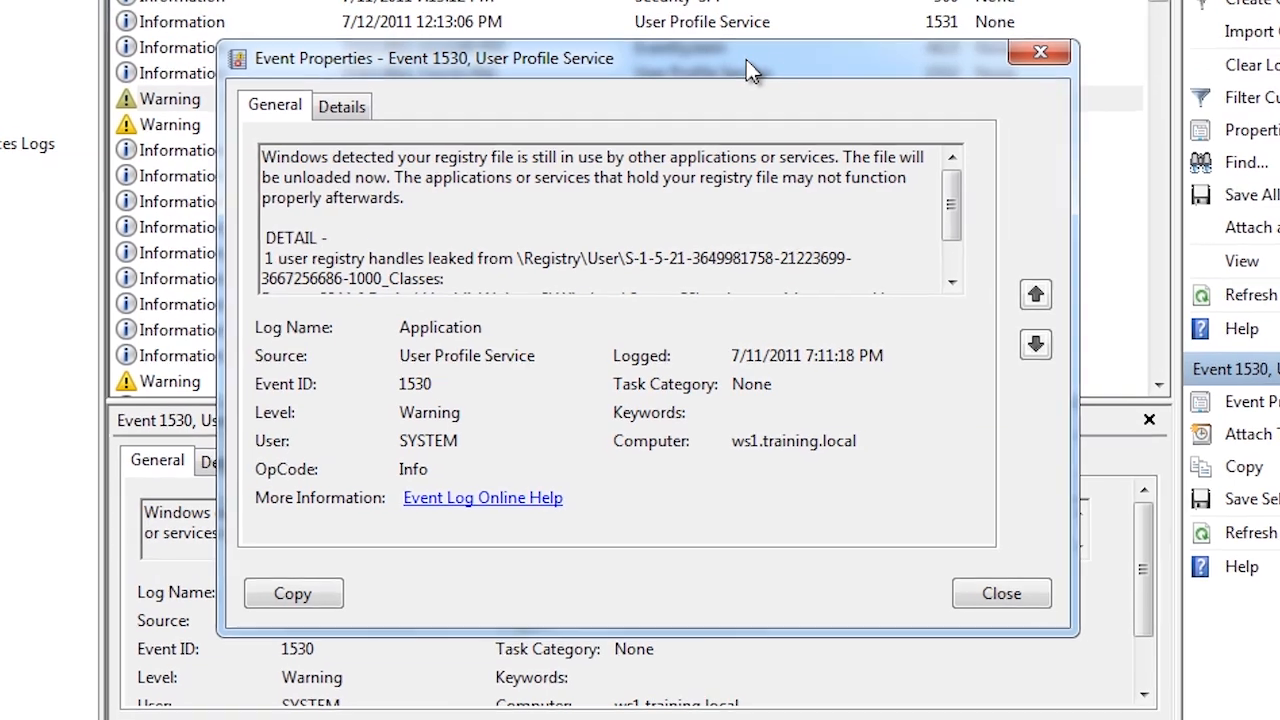
left_click_drag(750, 68, 755, 48)
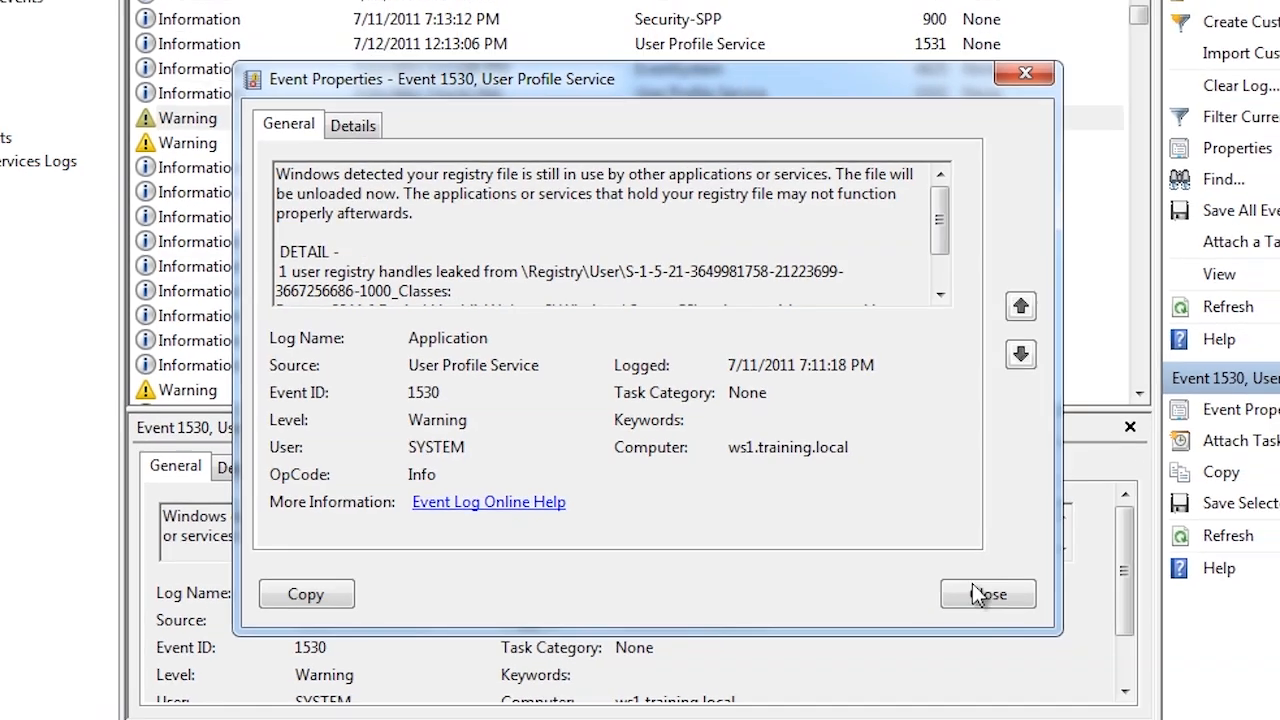
left_click(987, 593)
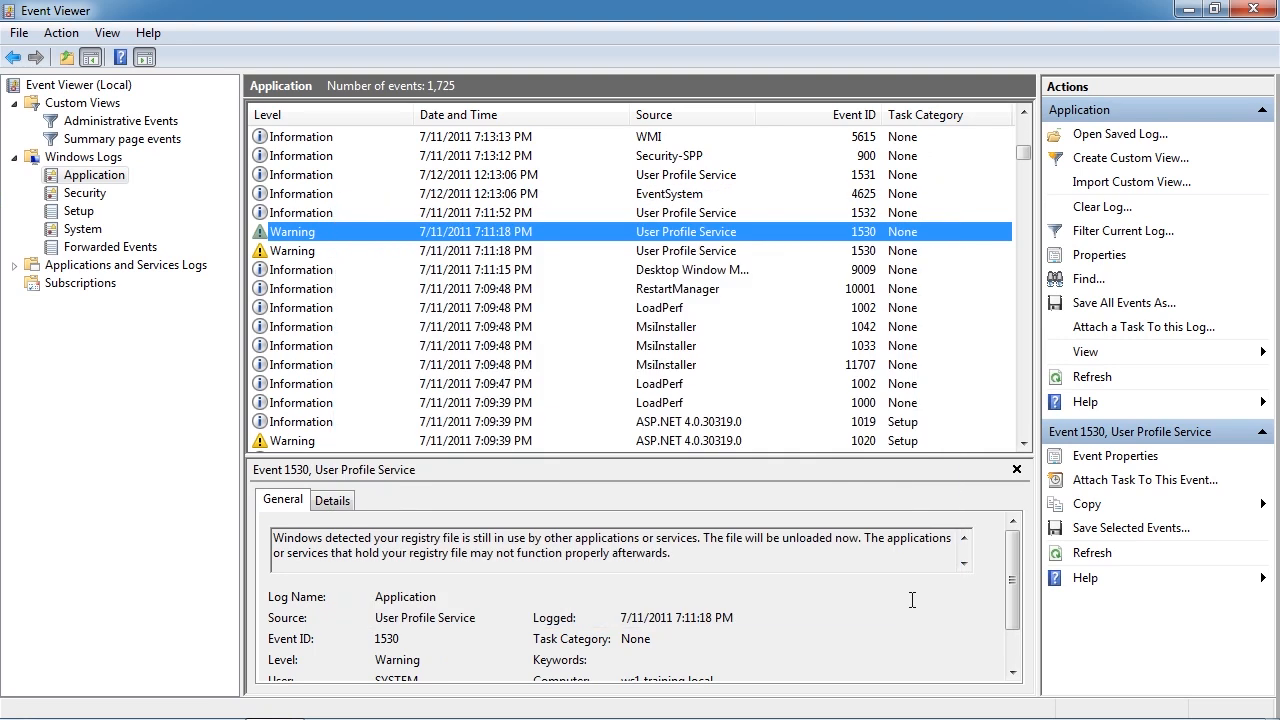
mouse_move(91, 207)
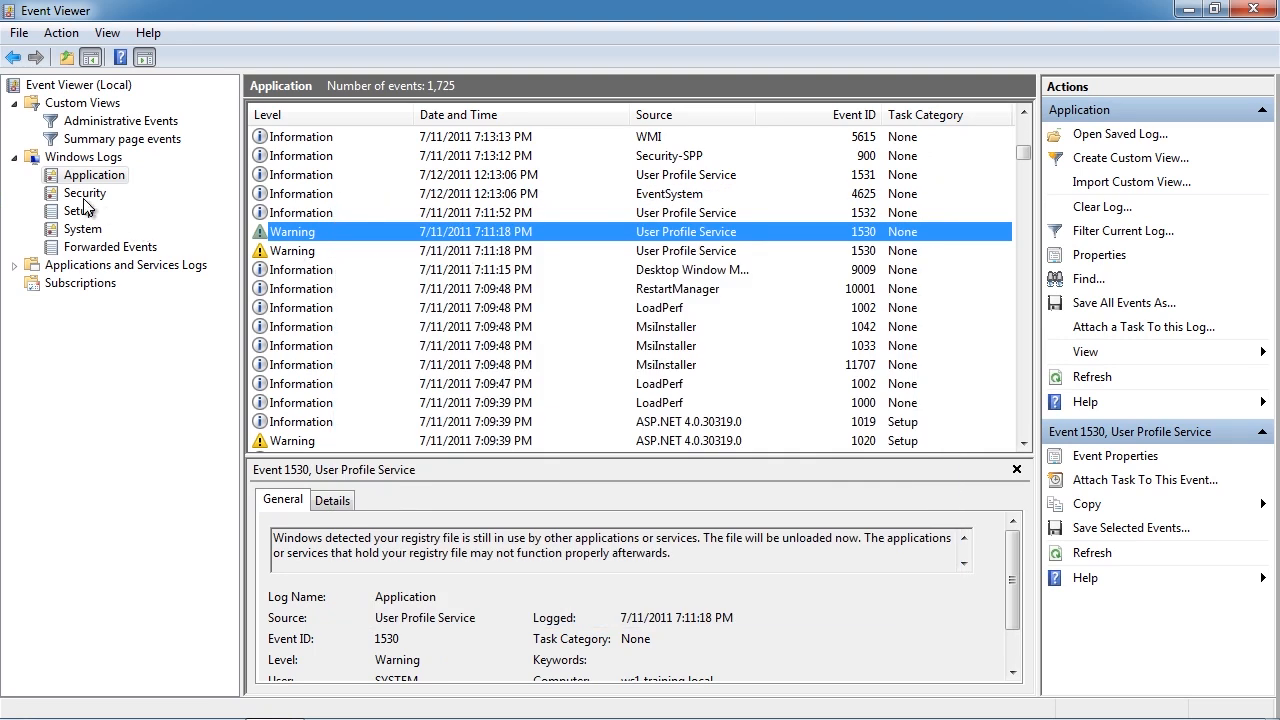
View the Security and Setup logs, ending on the System log's 16,126 events.
left_click(84, 193)
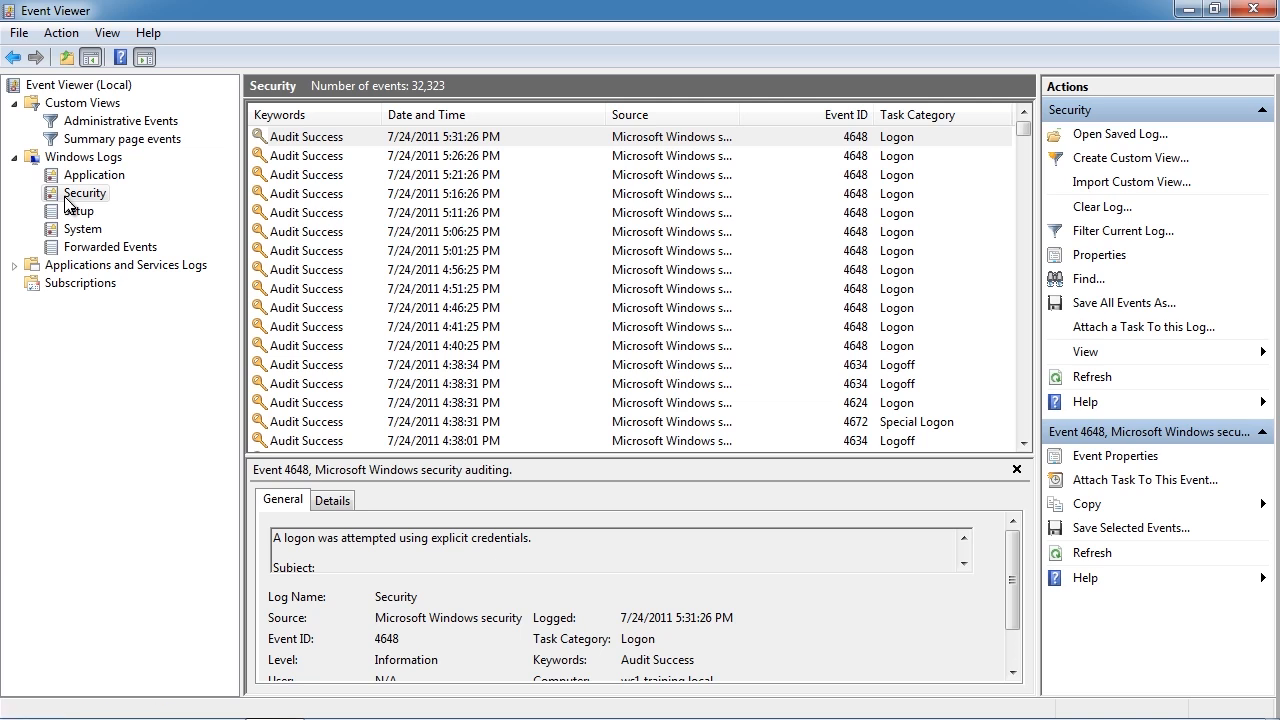
left_click(79, 211)
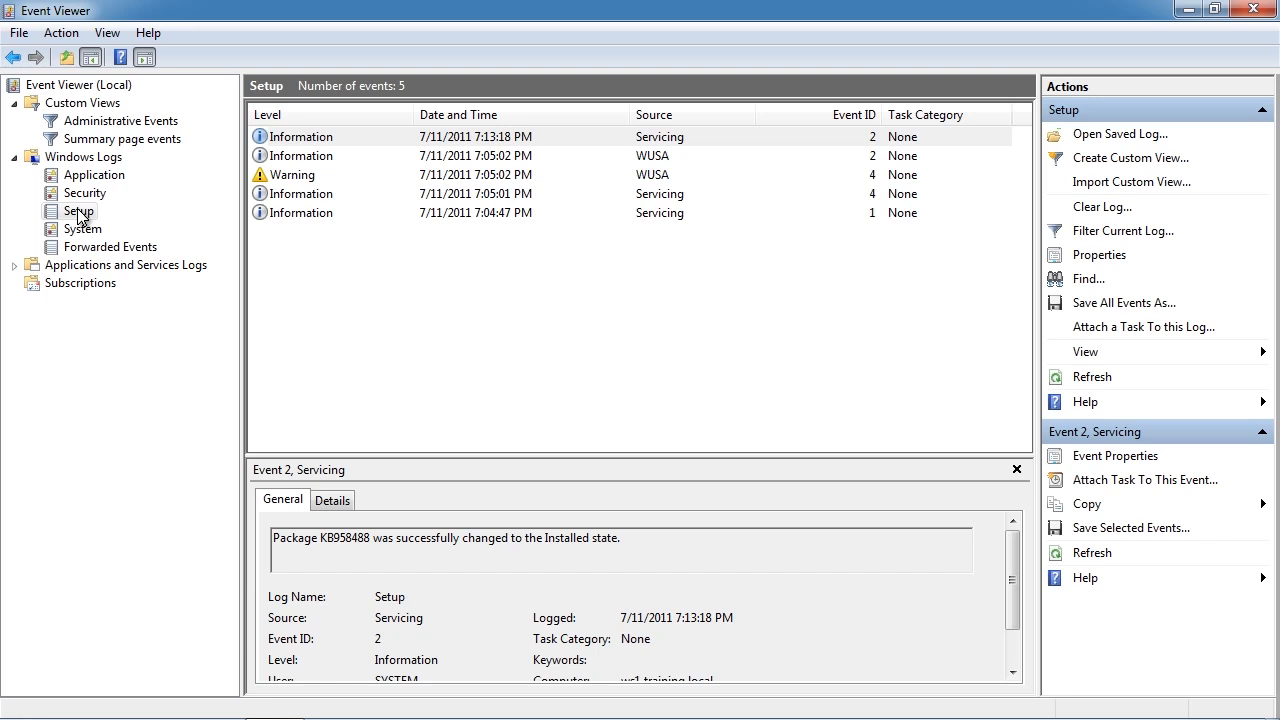
left_click(82, 228)
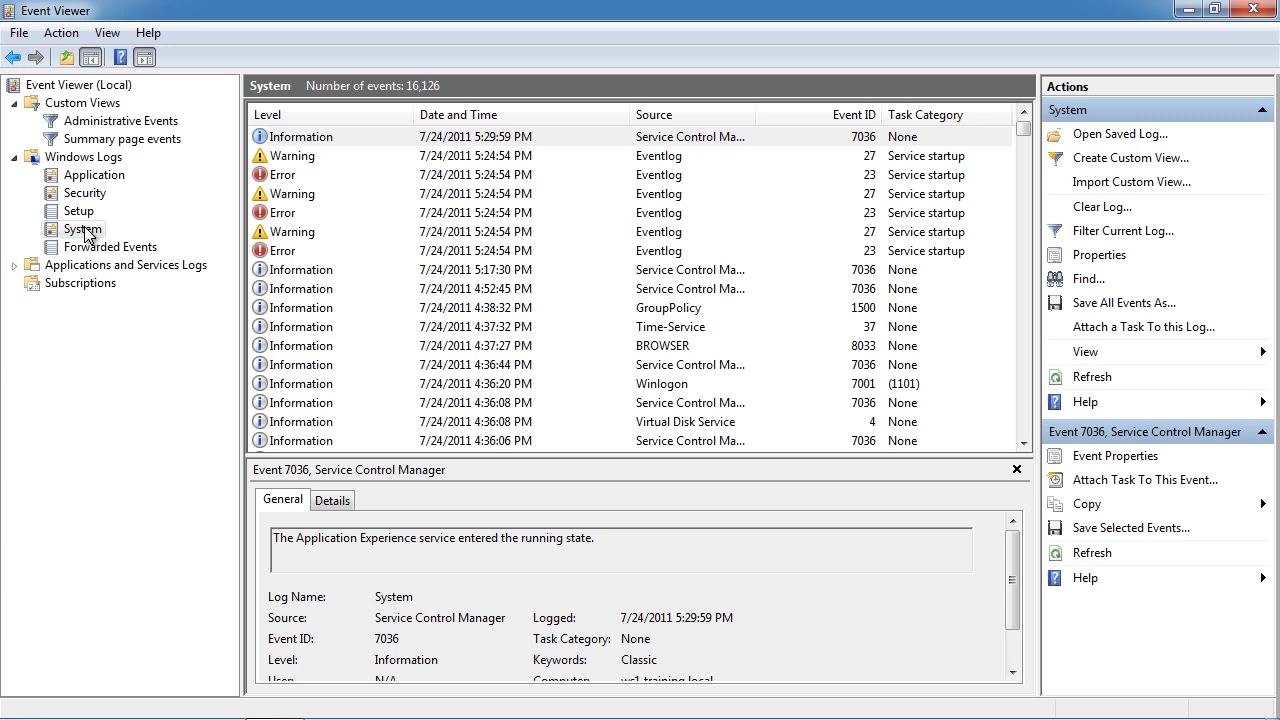
Check the empty Forwarded Events and Hardware Events logs, then show the Custom Views overview.
left_click(112, 247)
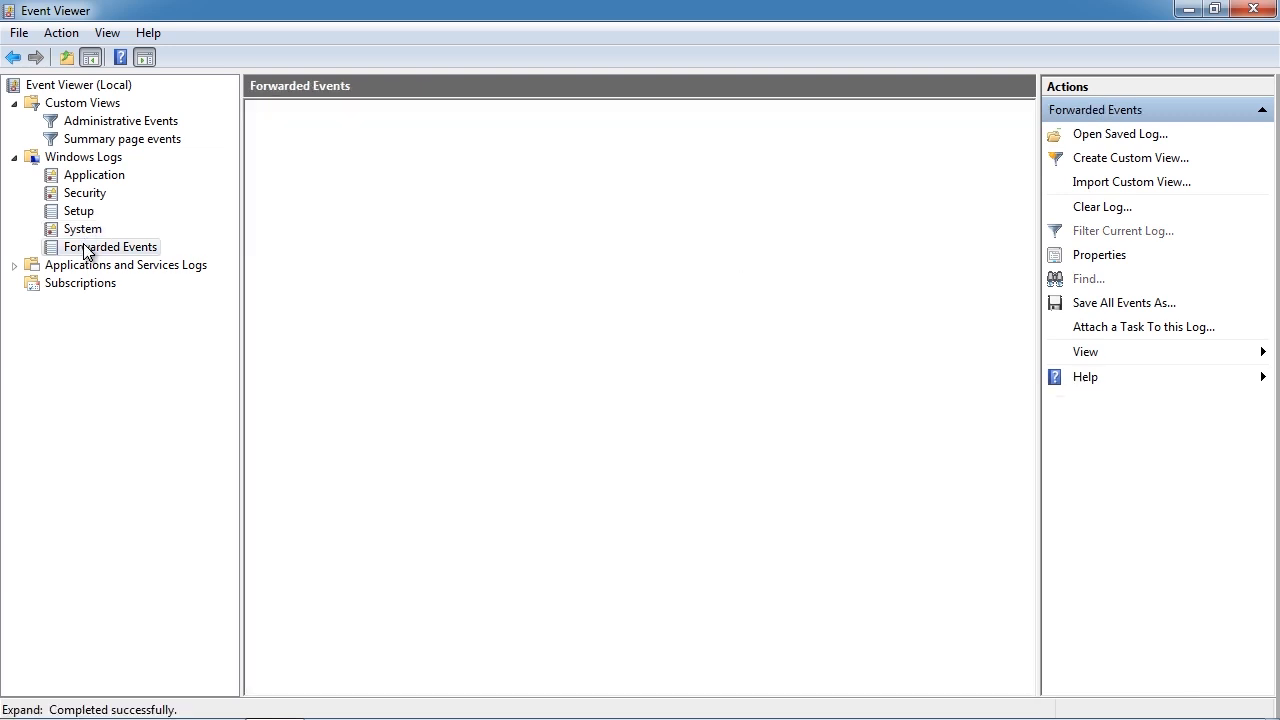
left_click(112, 247)
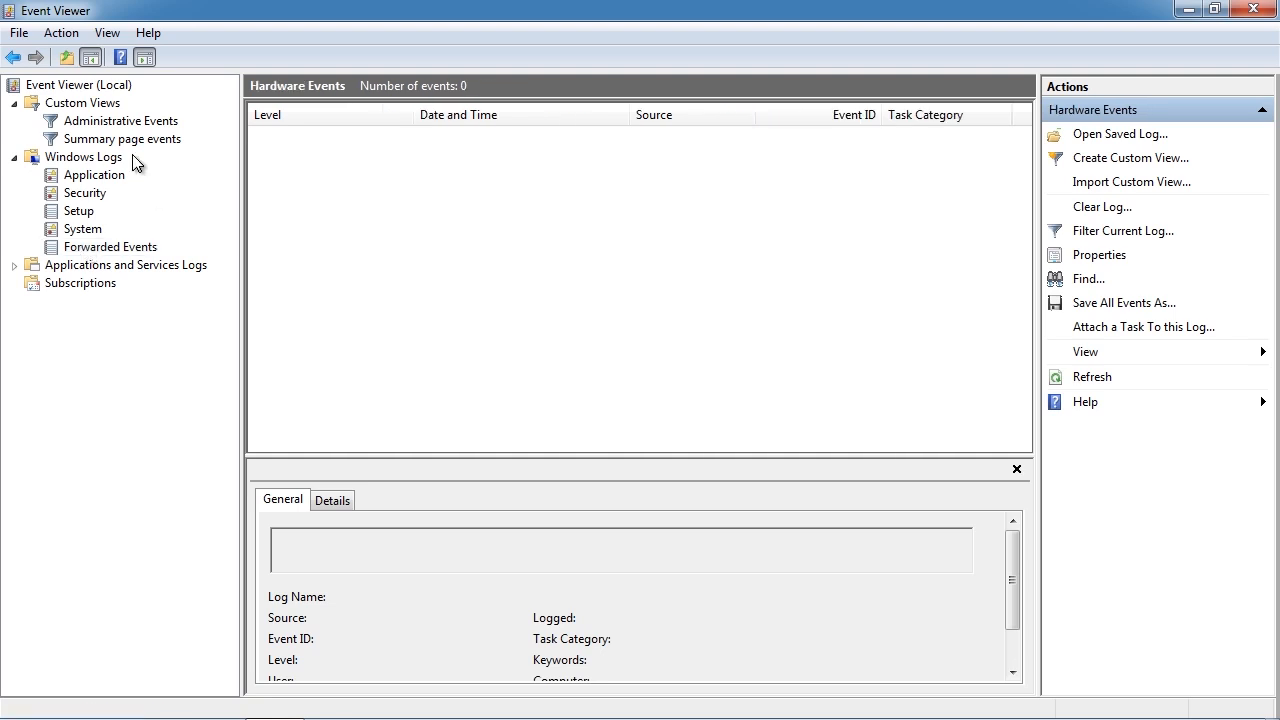
left_click(84, 103)
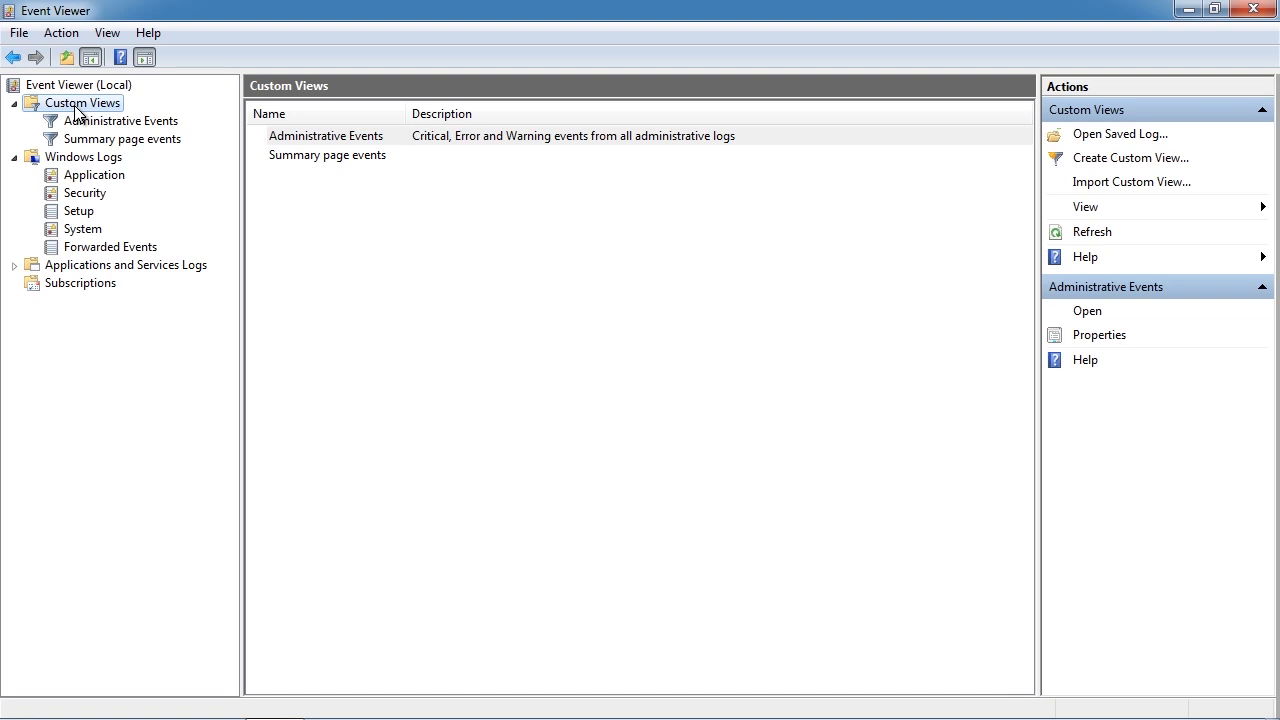
Start a new custom view covering the last 7 days with Critical and Error levels.
right_click(82, 103)
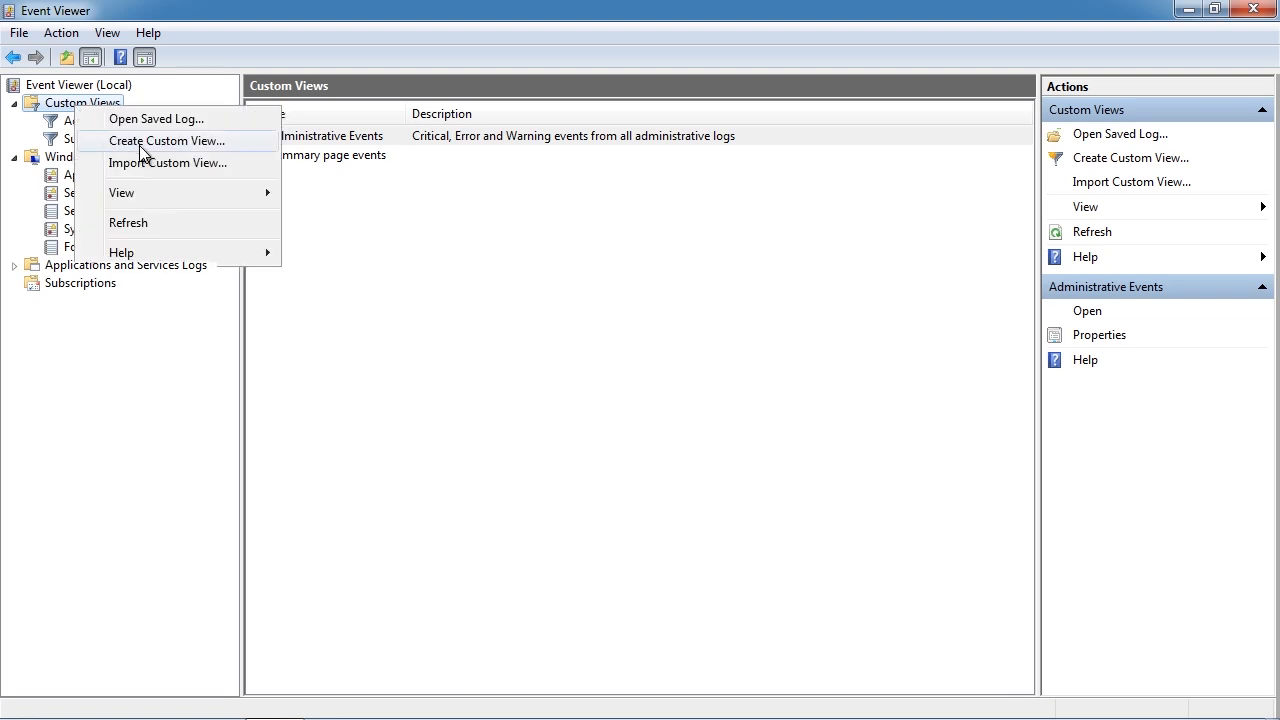
mouse_move(262, 154)
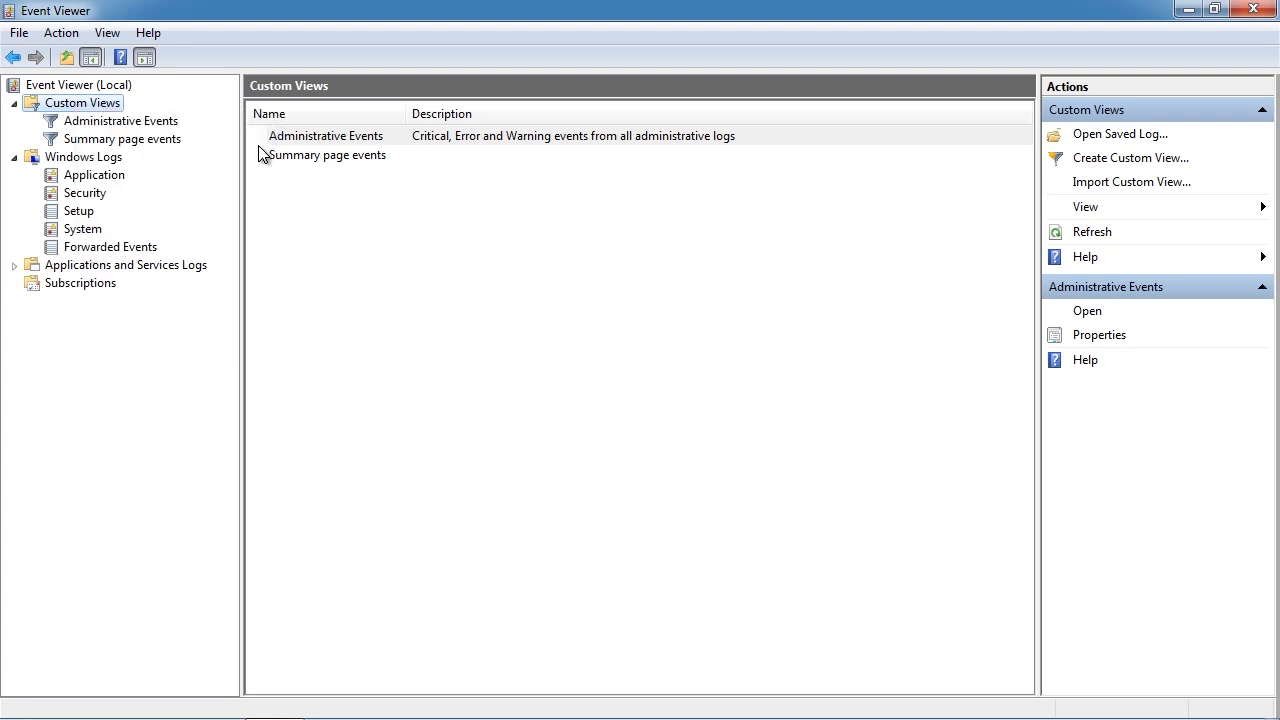
left_click(1131, 157)
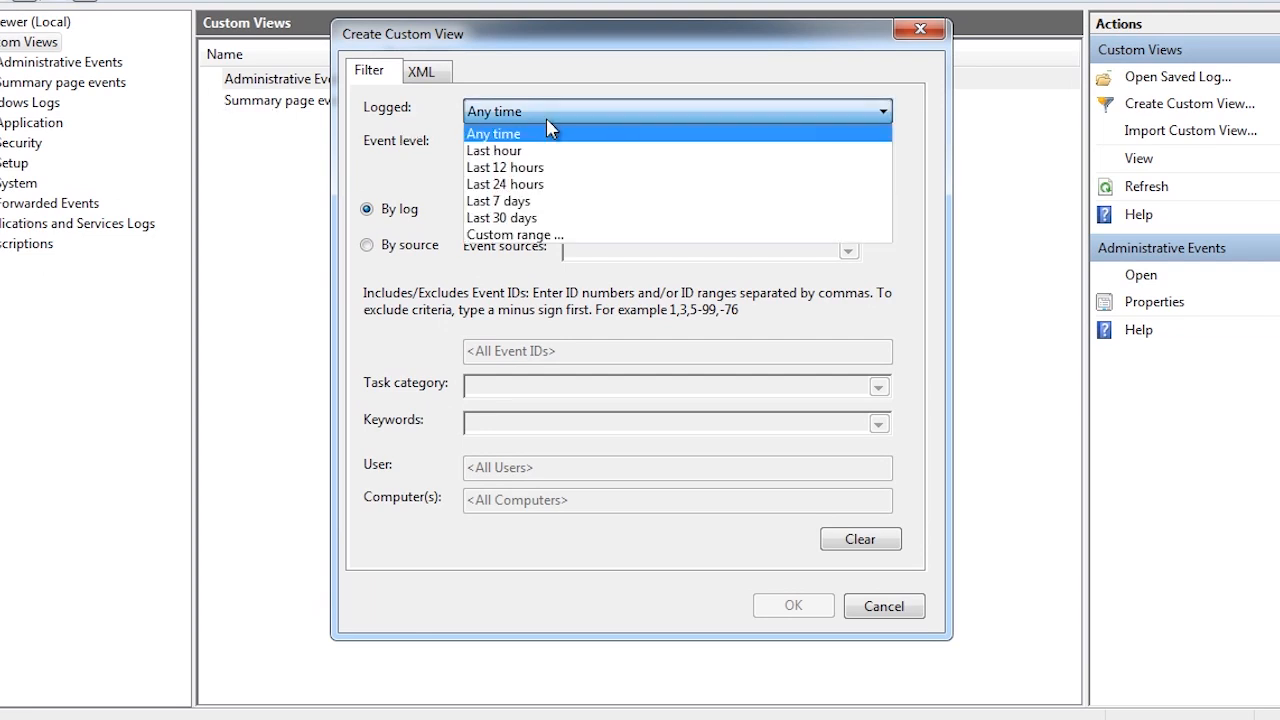
left_click(498, 200)
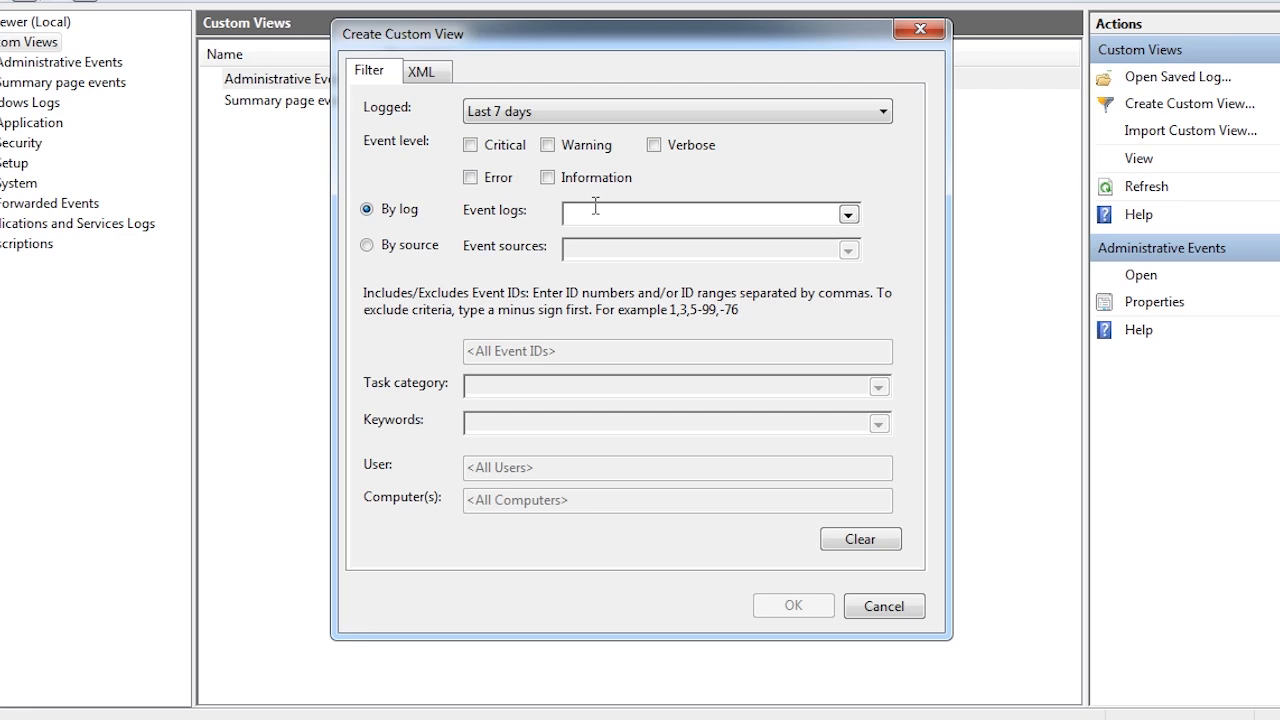
left_click(470, 144)
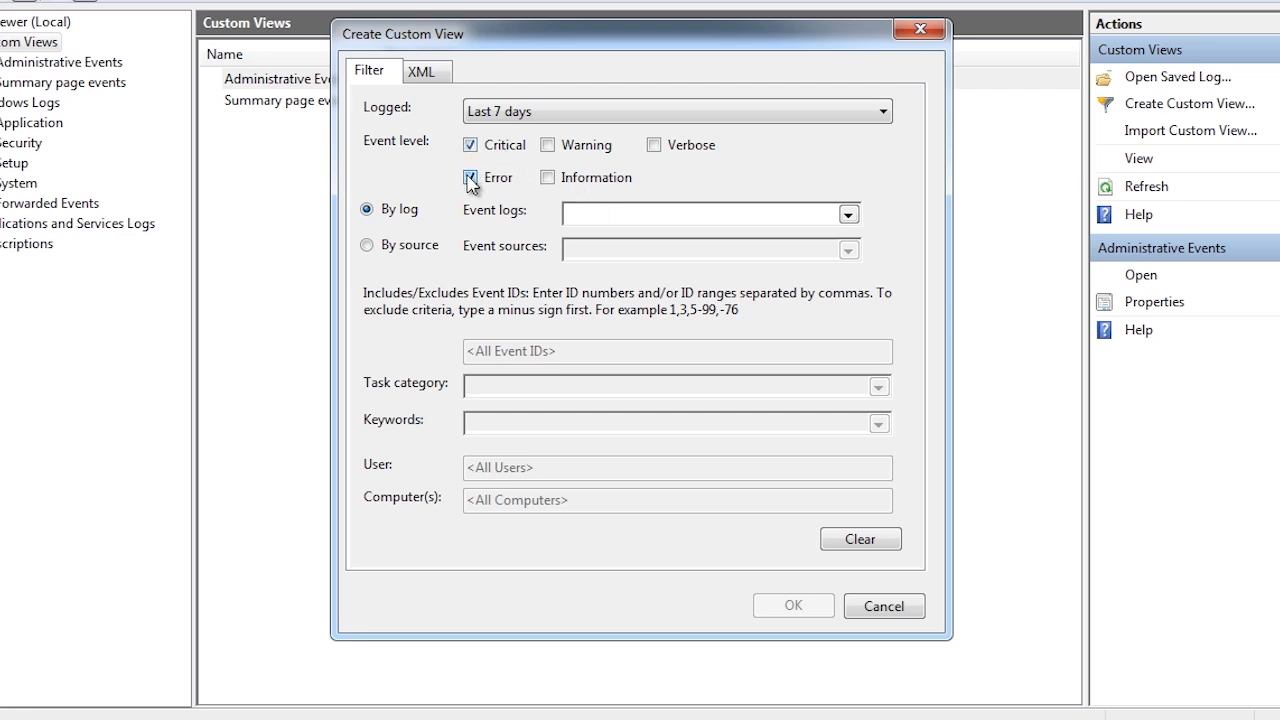
left_click(470, 177)
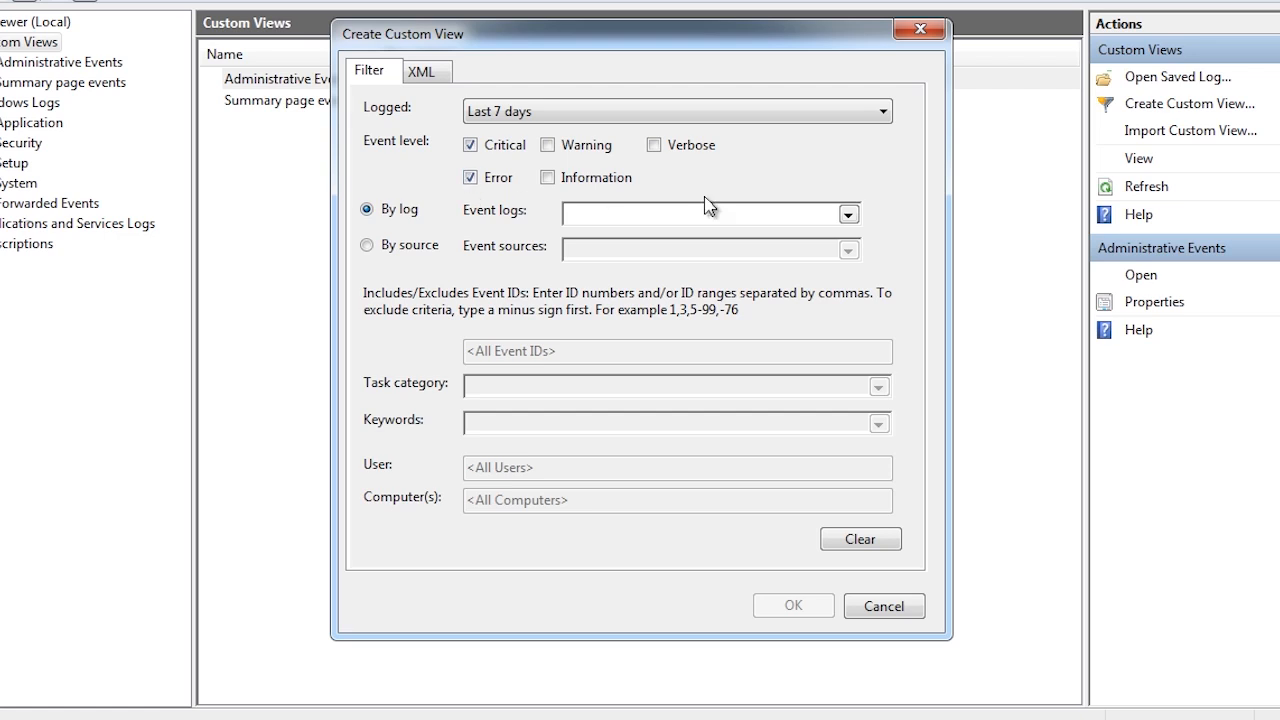
Browse the event log tree, then switch the filter to By source.
left_click(848, 213)
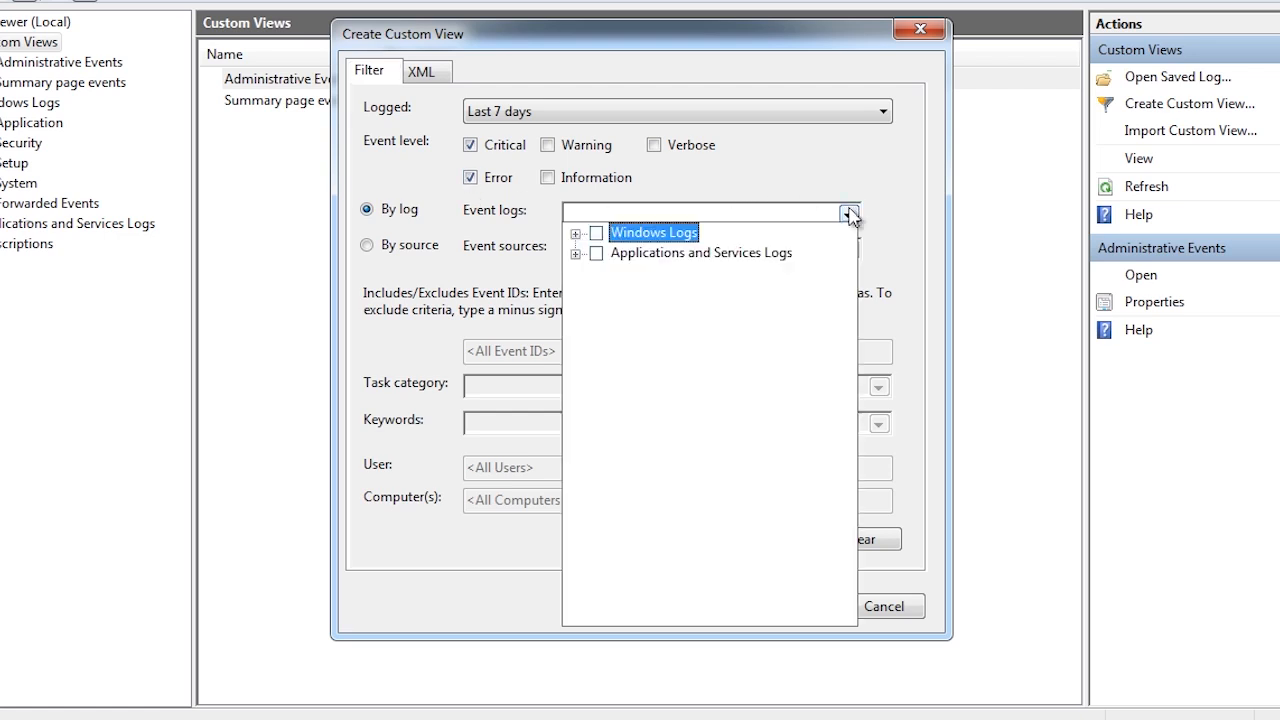
left_click(578, 232)
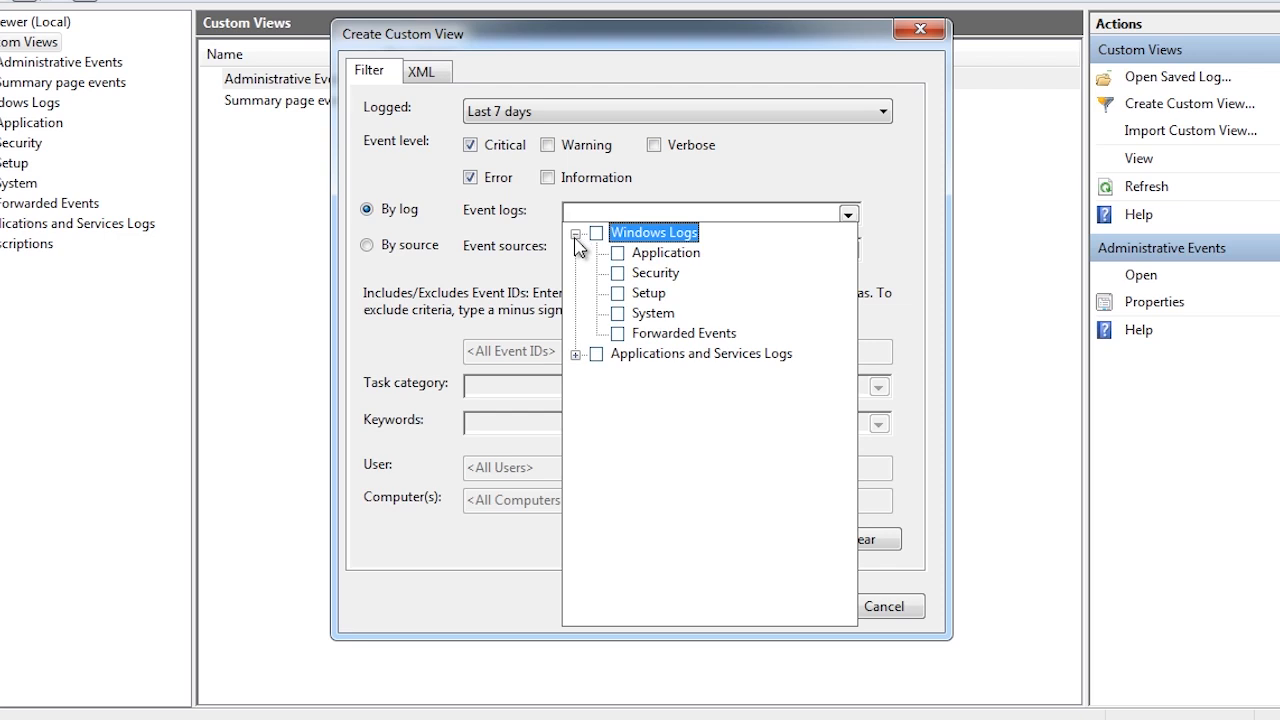
left_click(578, 353)
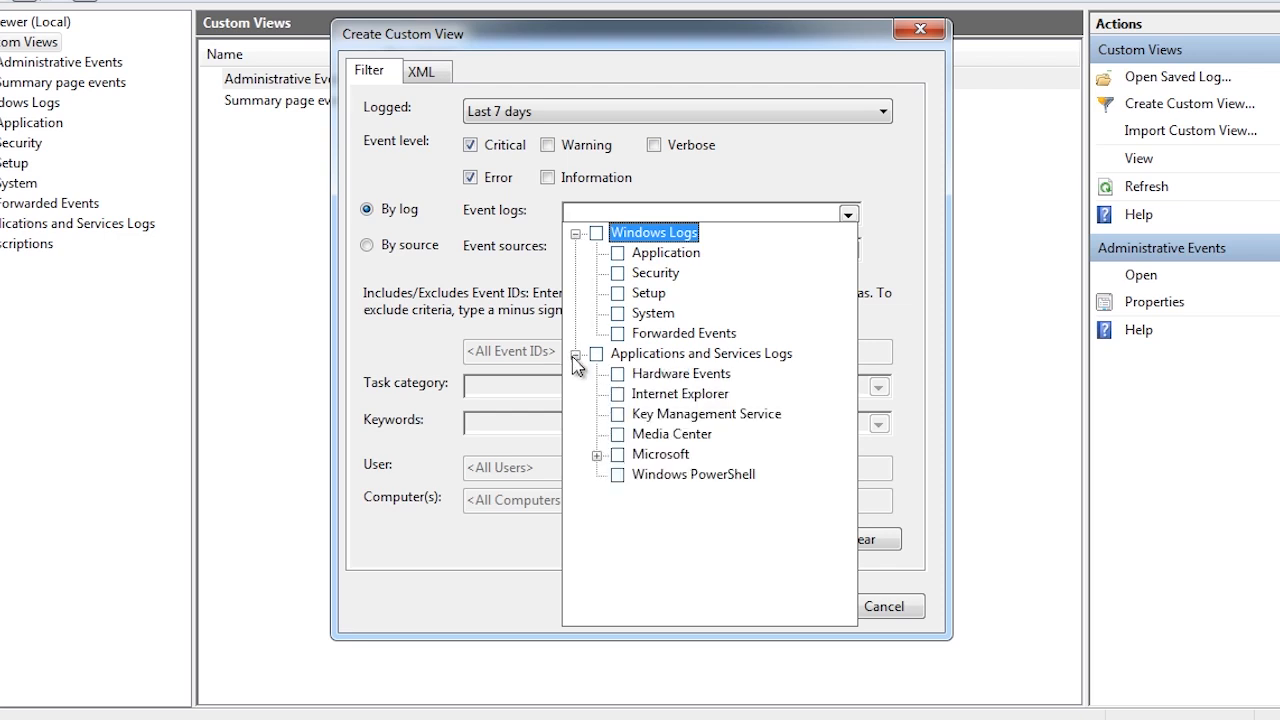
left_click(596, 454)
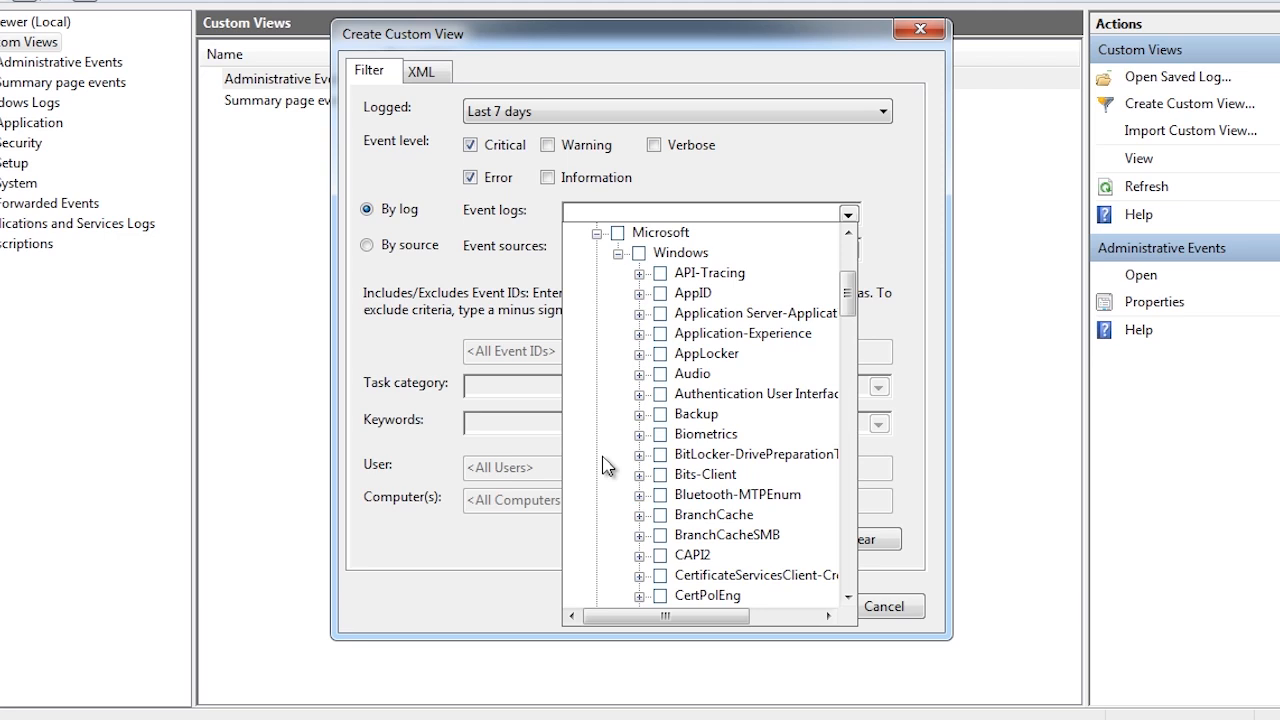
mouse_move(608, 420)
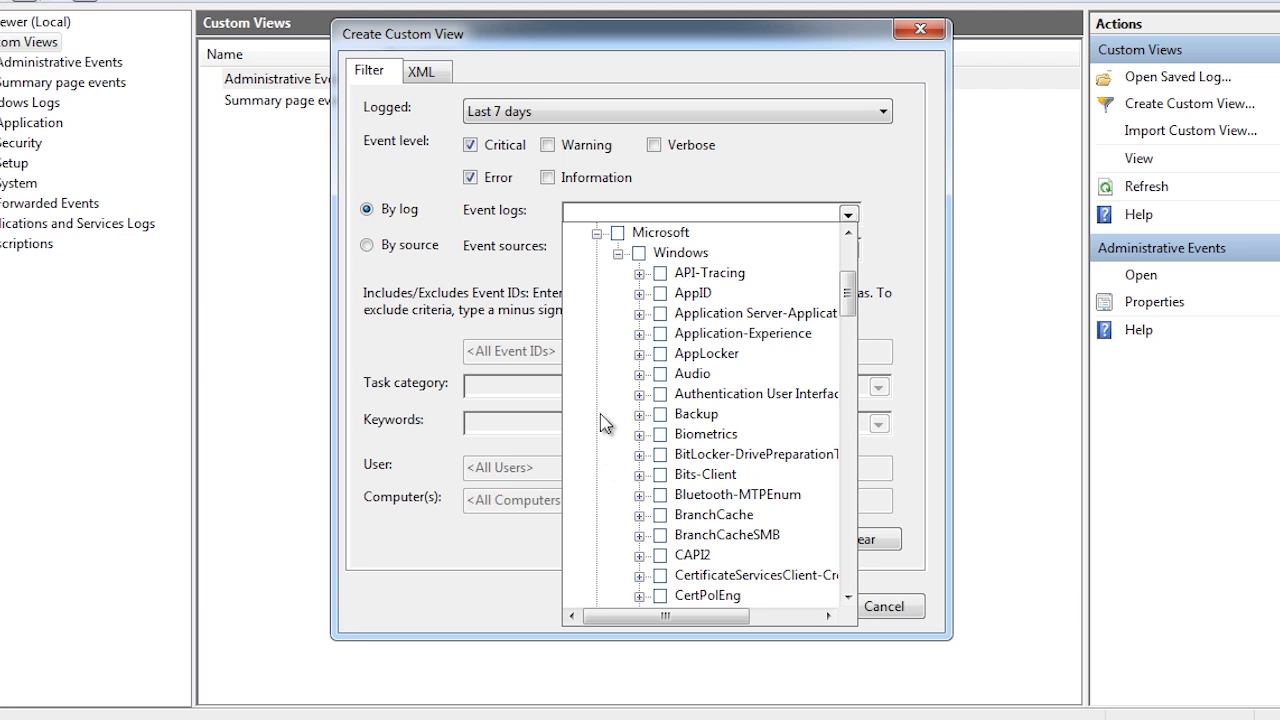
left_click(367, 245)
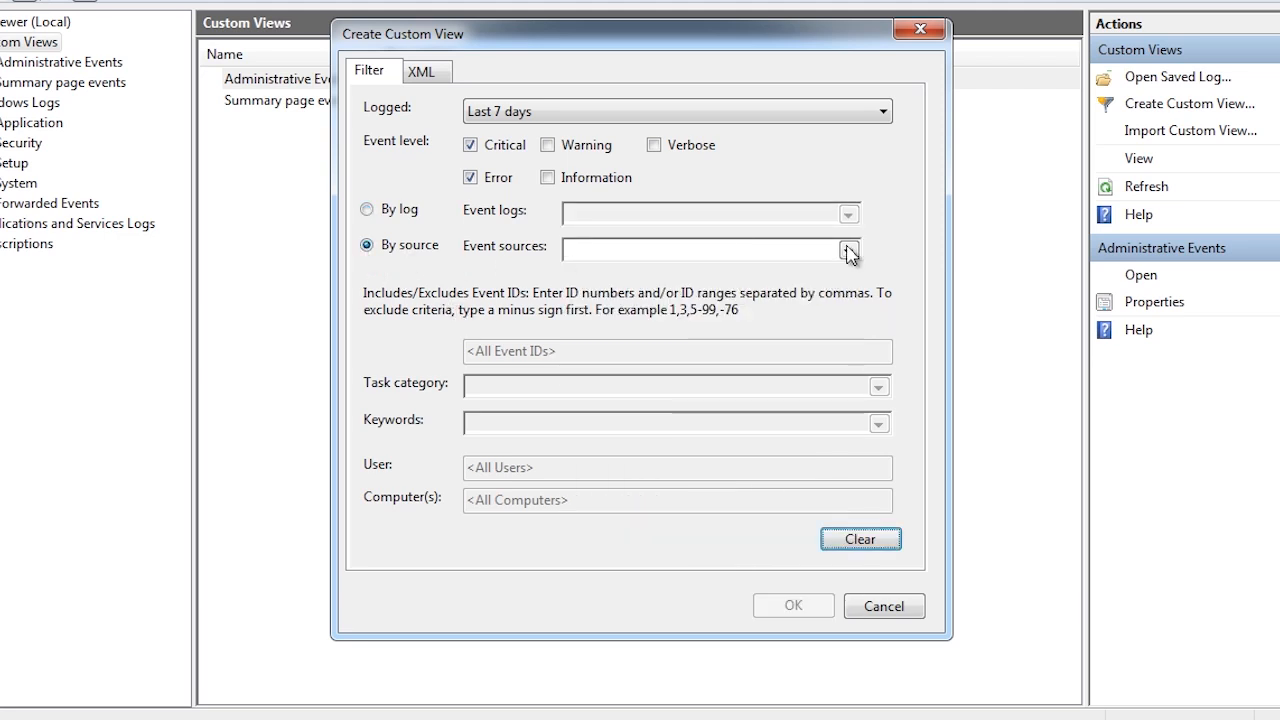
Pick .NET Runtime and .NET Runtime Optimization Service as the view's event sources.
left_click(848, 250)
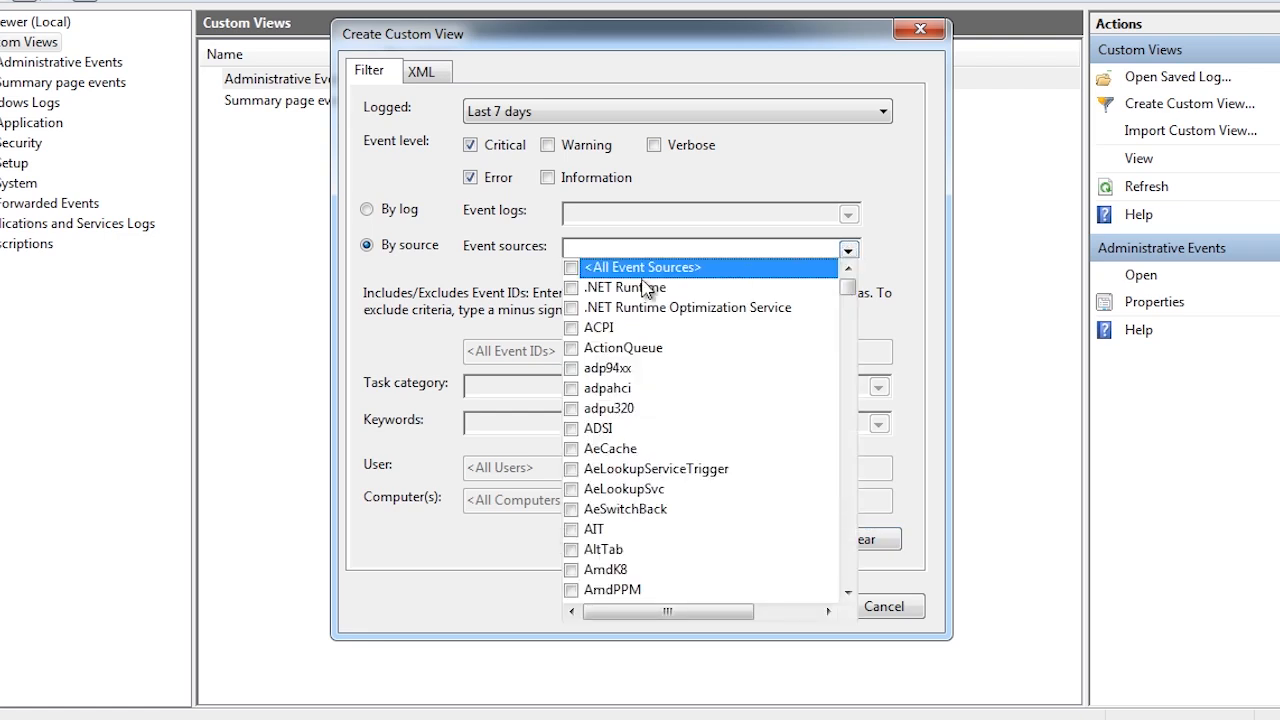
left_click(571, 288)
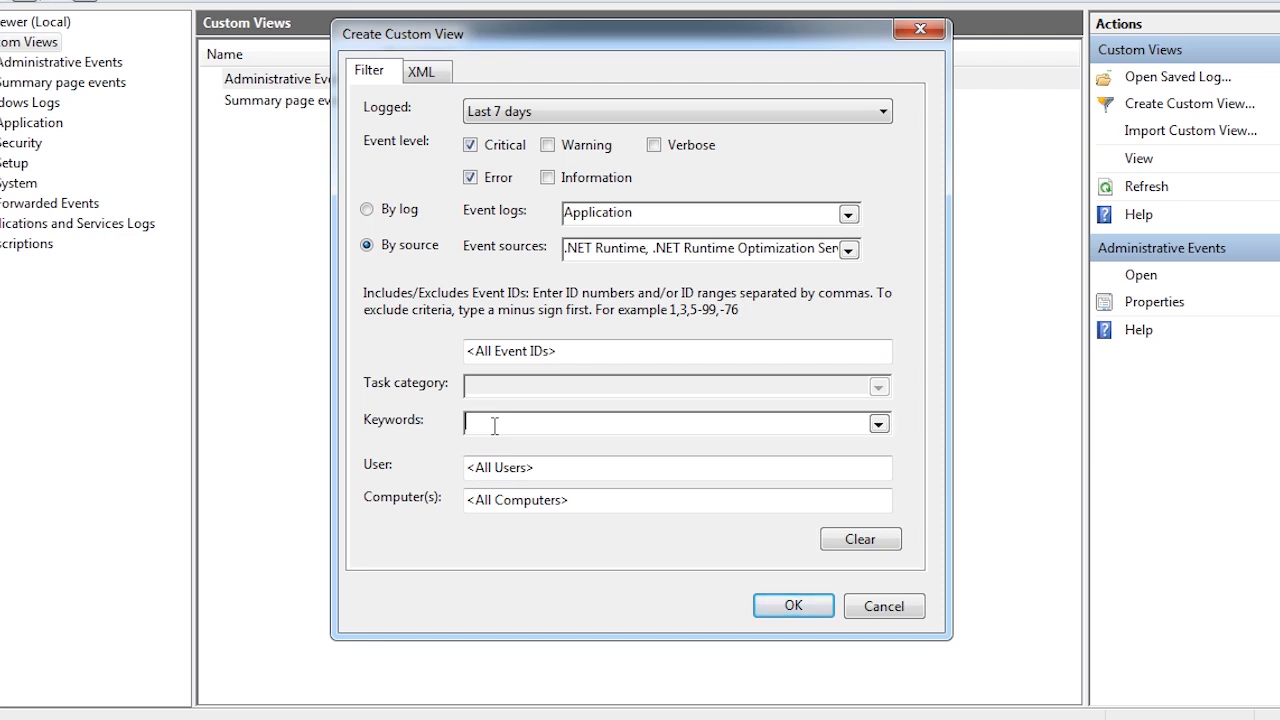
left_click(677, 467)
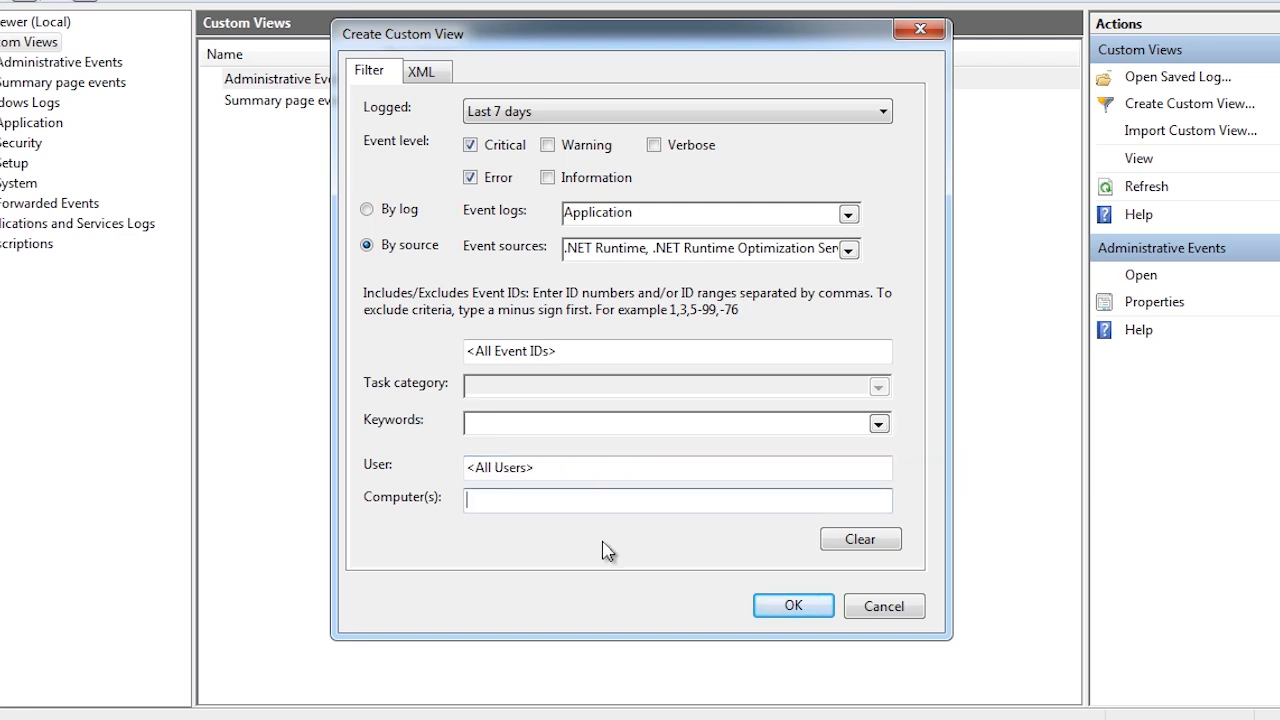
mouse_move(627, 581)
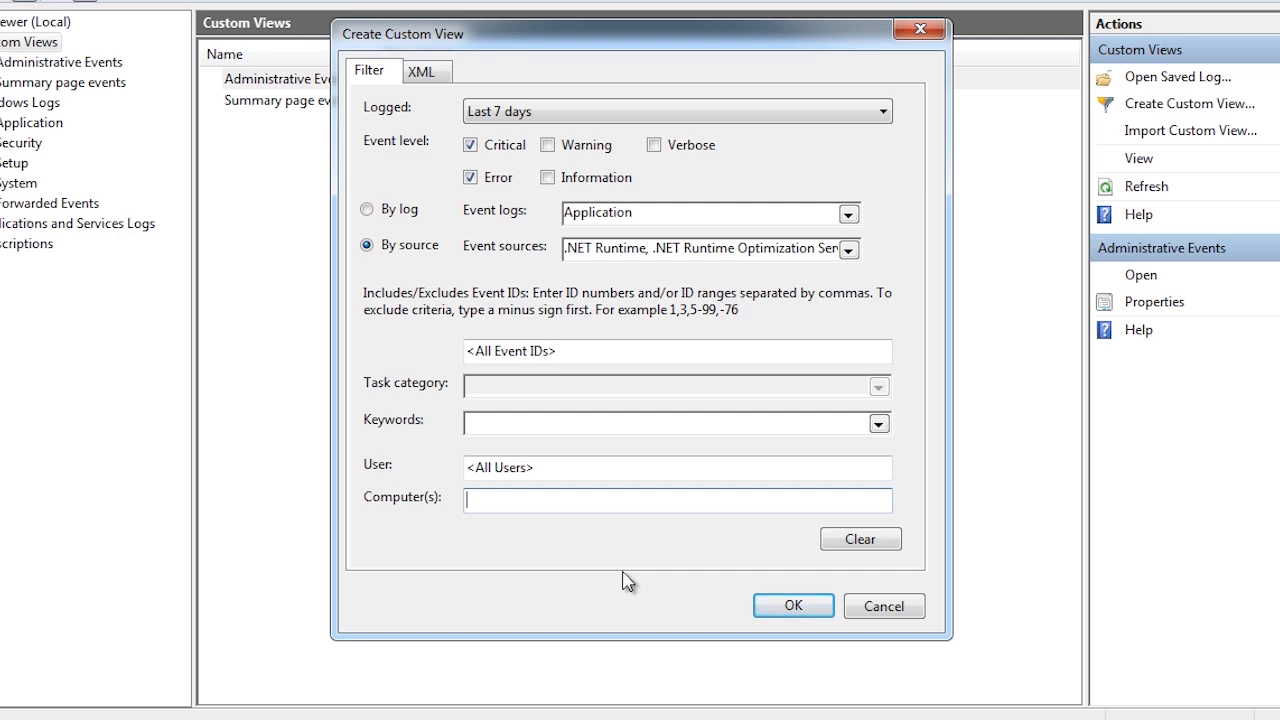
Save the filter as the 'Dot Net Frameworks Errors' custom view and display the Windows Logs overview.
left_click(792, 605)
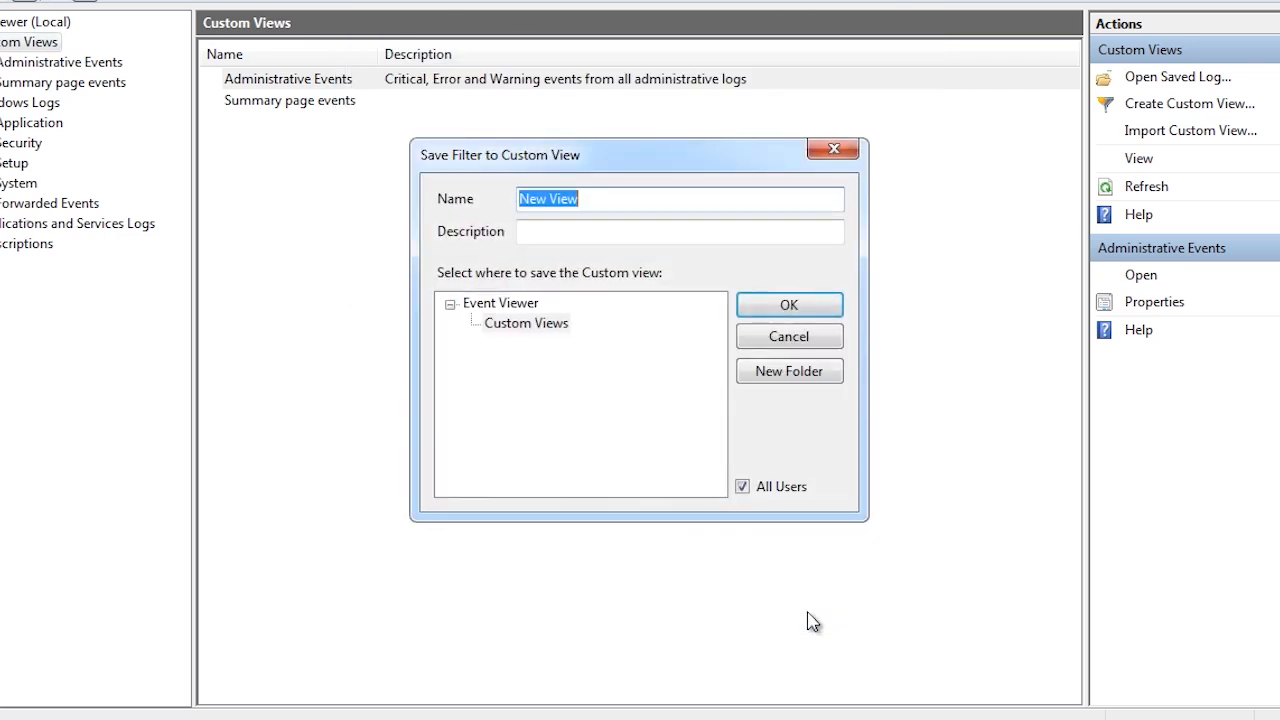
type("Dot Net Frameworks Errors")
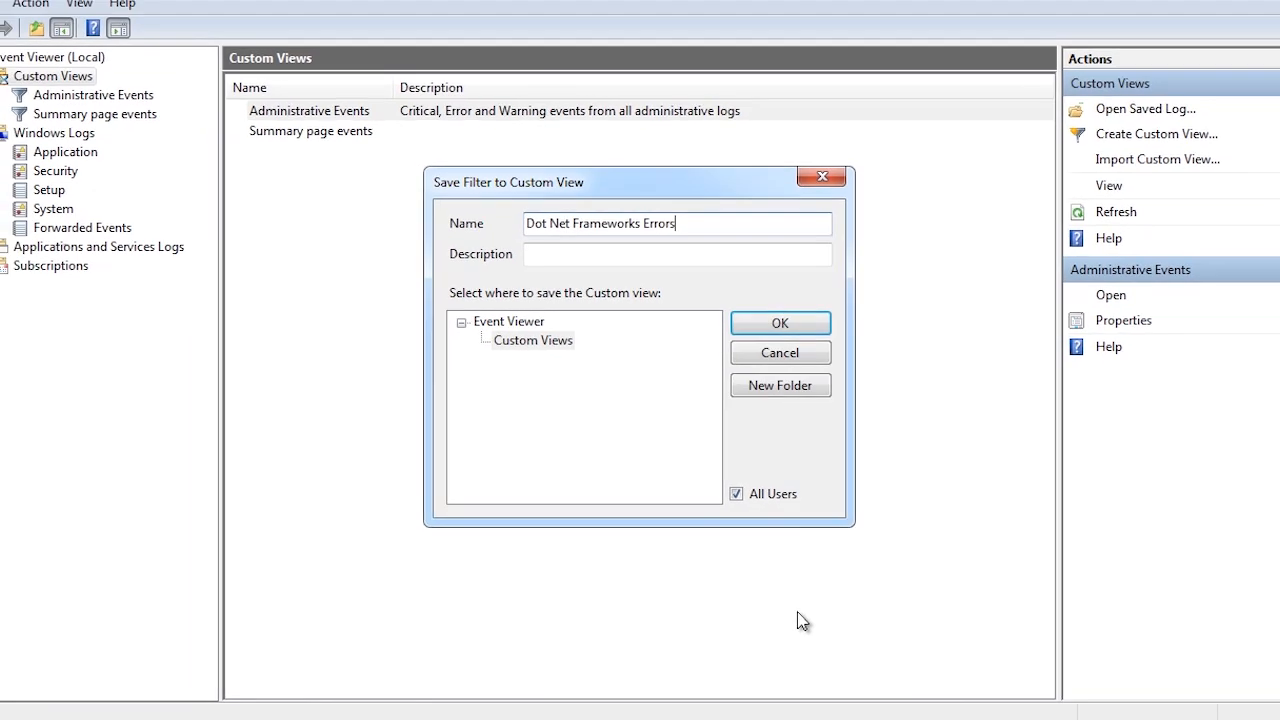
left_click(780, 322)
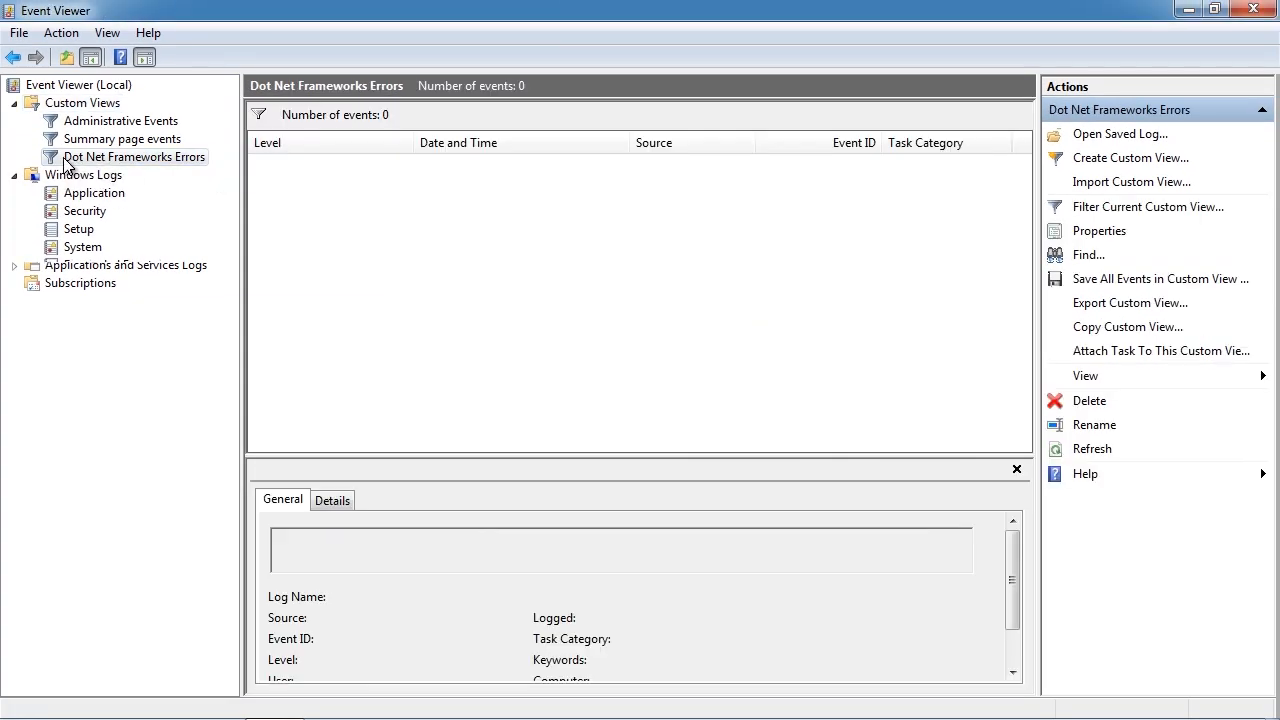
left_click(85, 174)
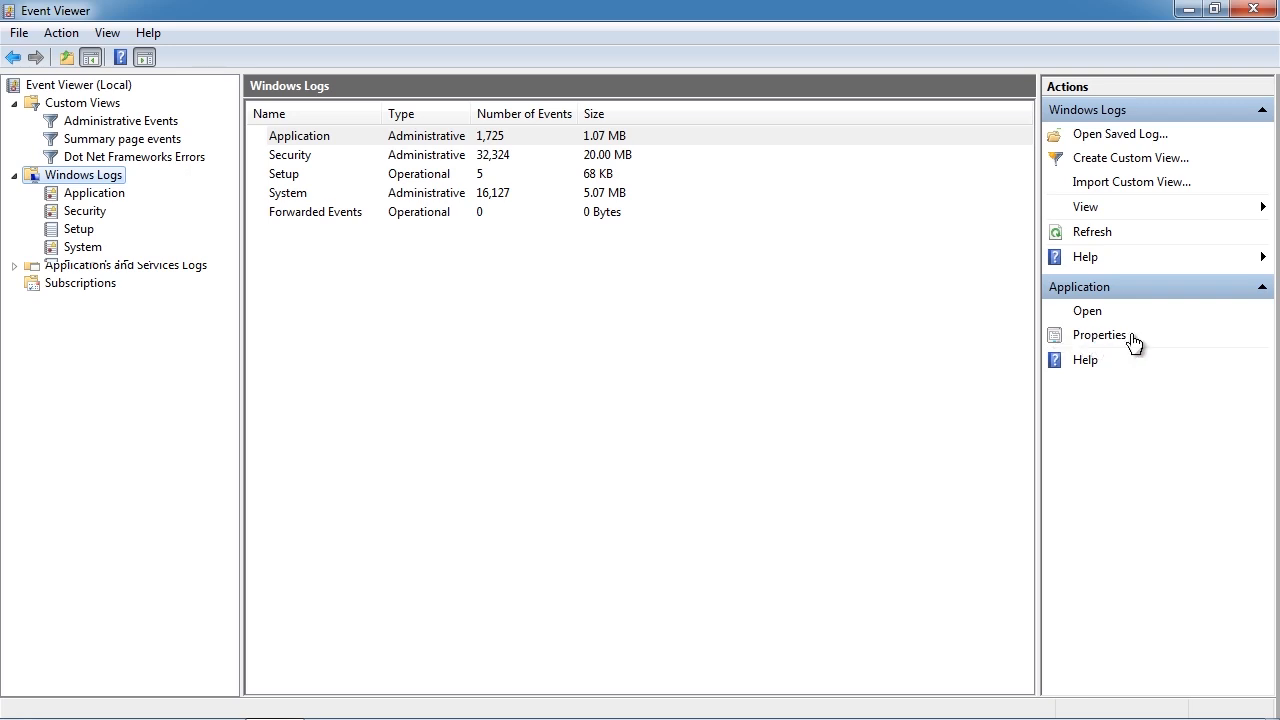
In the Application log's Properties, enter the log path \\dc\Logs\Application.evtx.
left_click(1099, 335)
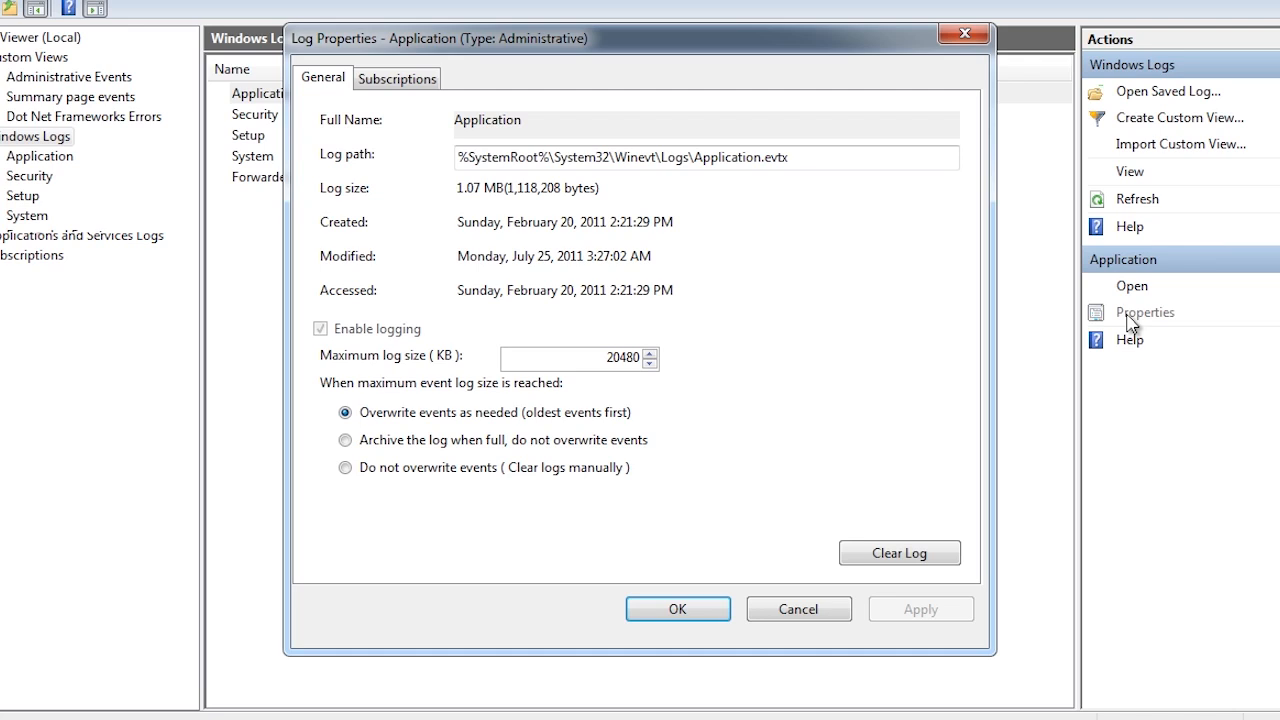
mouse_move(695, 187)
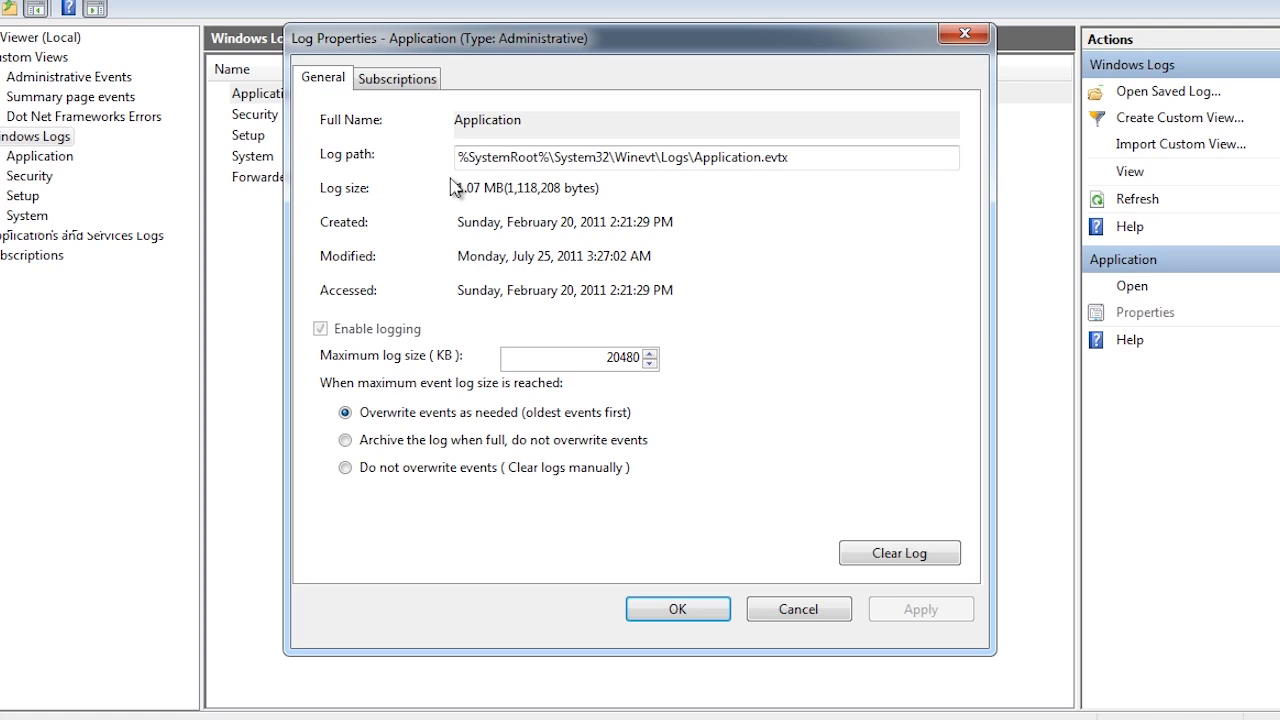
left_click(660, 157)
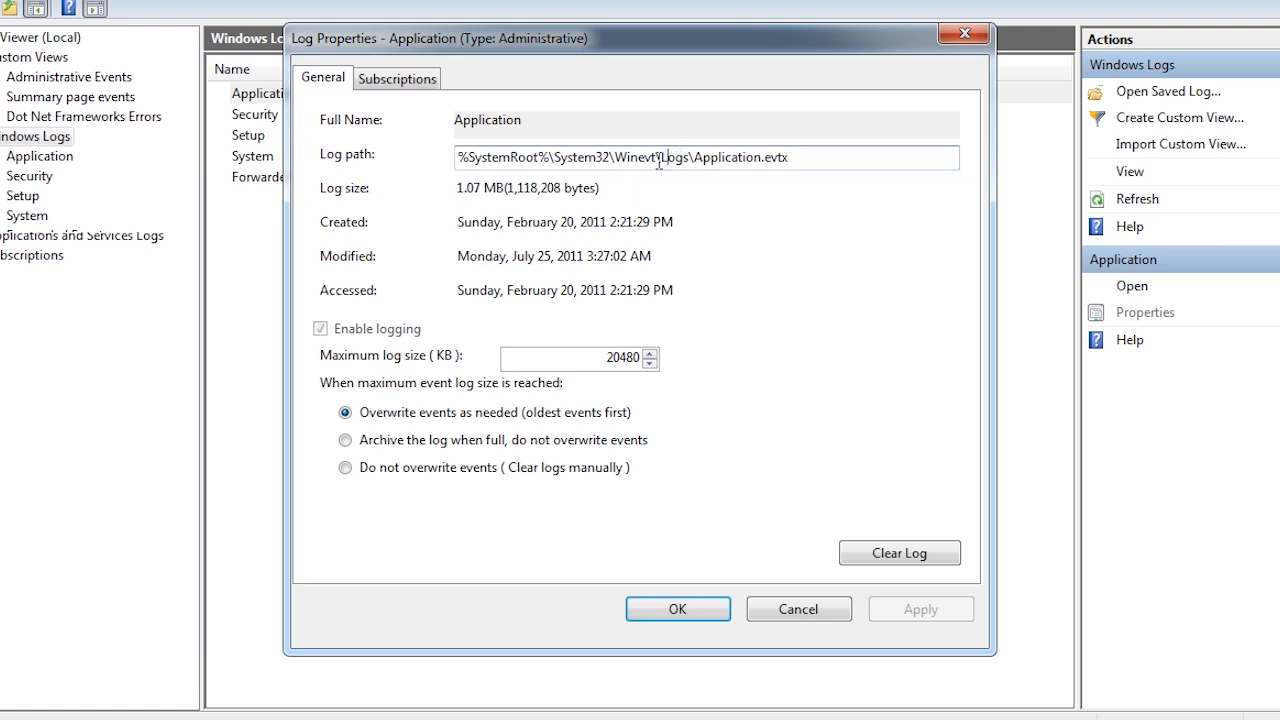
type("\\\\dc\\Logs\\Application.evtx")
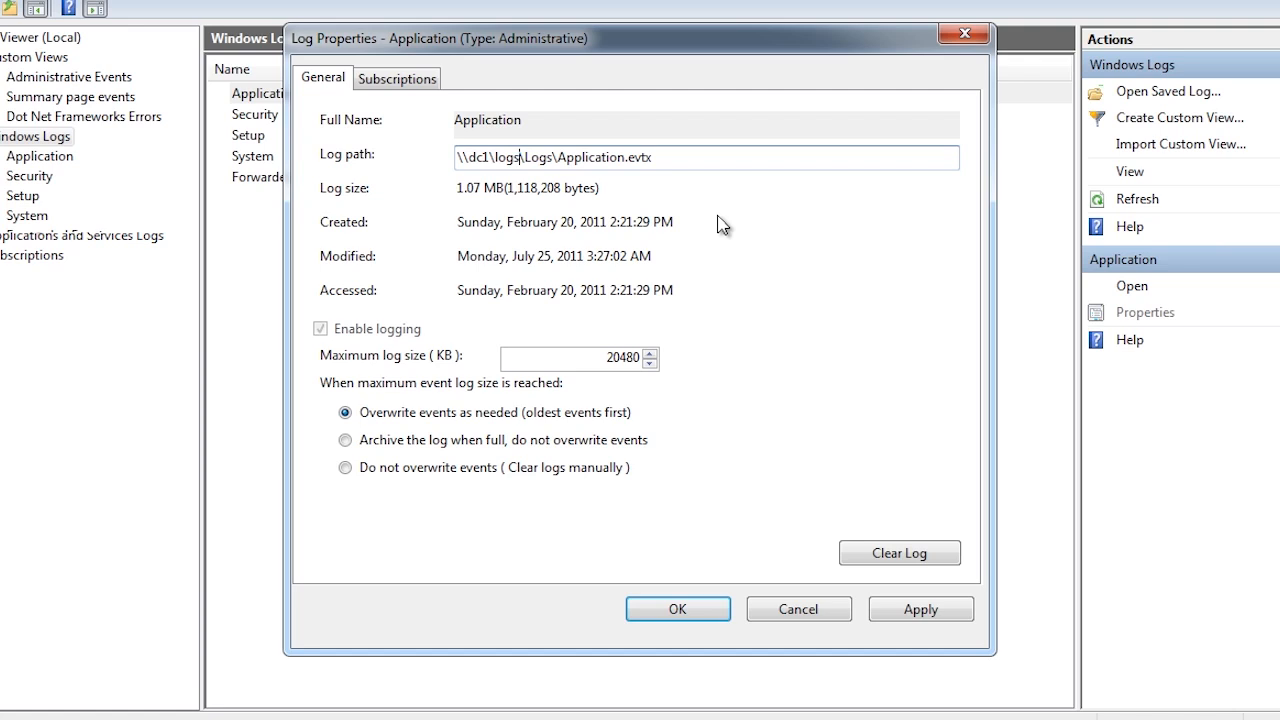
mouse_move(450, 380)
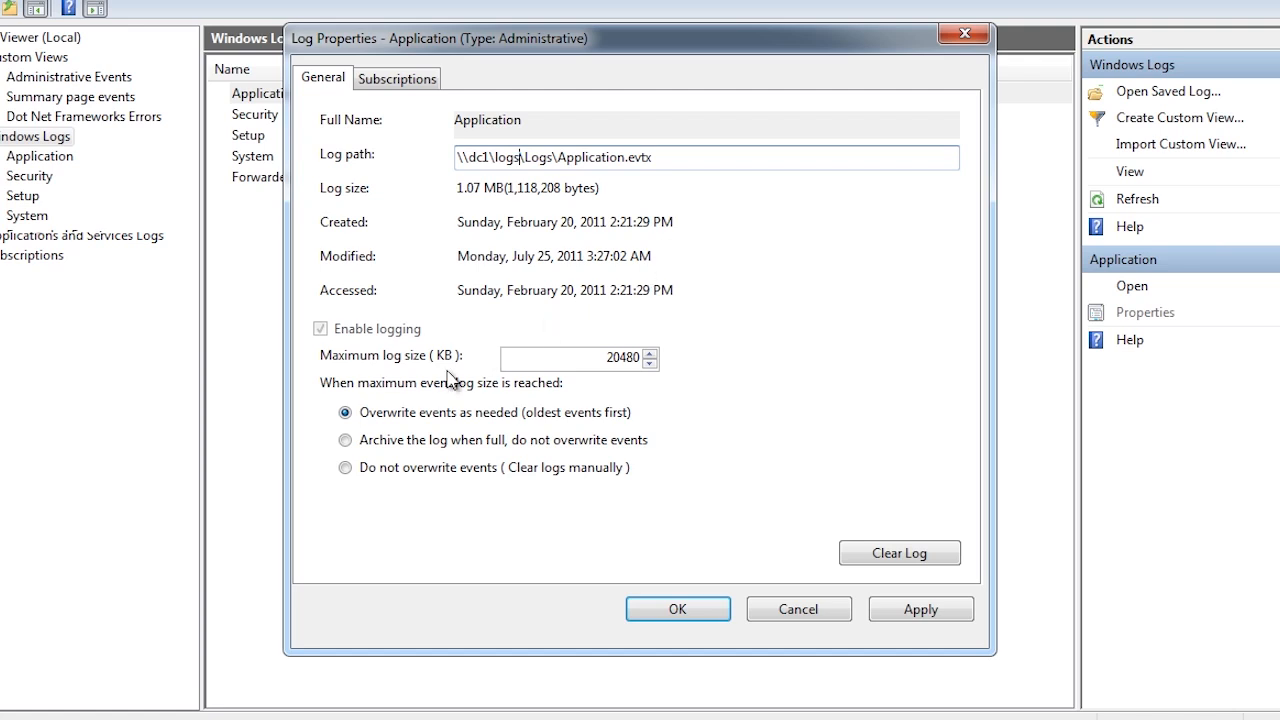
mouse_move(320, 383)
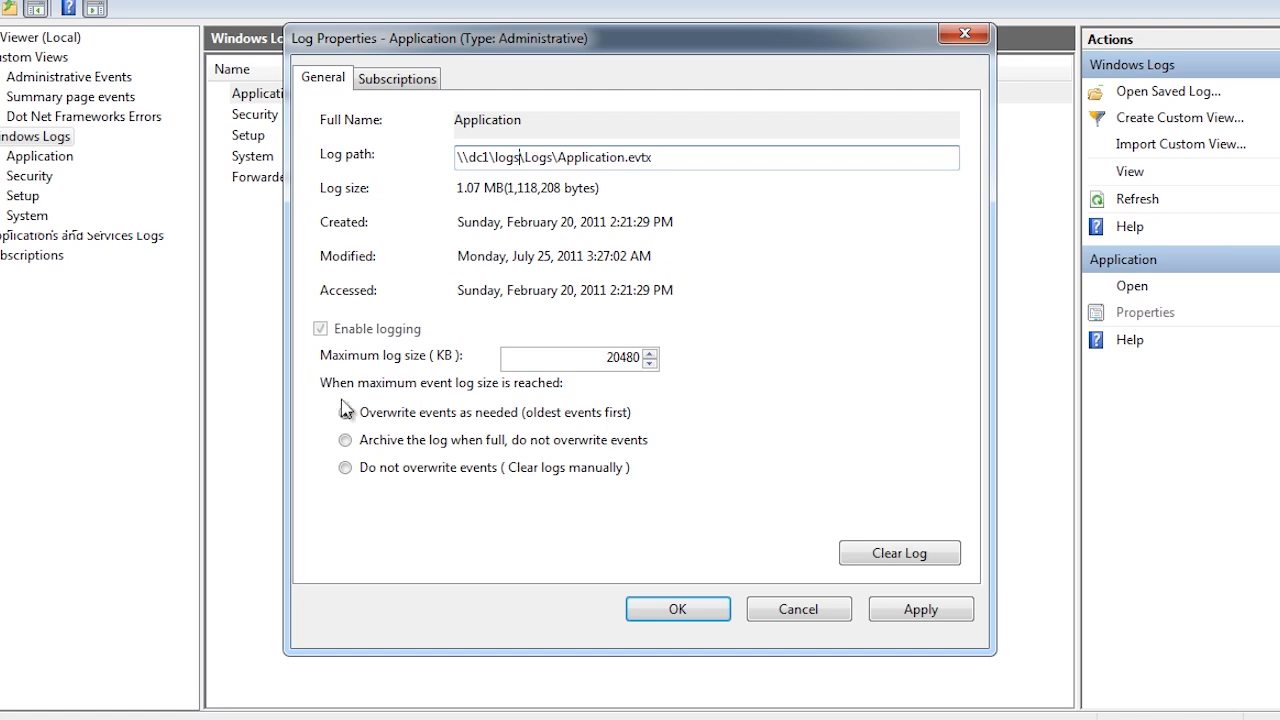
Set the full Application log to archive rather than overwrite, choosing 'Do not overwrite events (Clear logs manually)'.
left_click(345, 412)
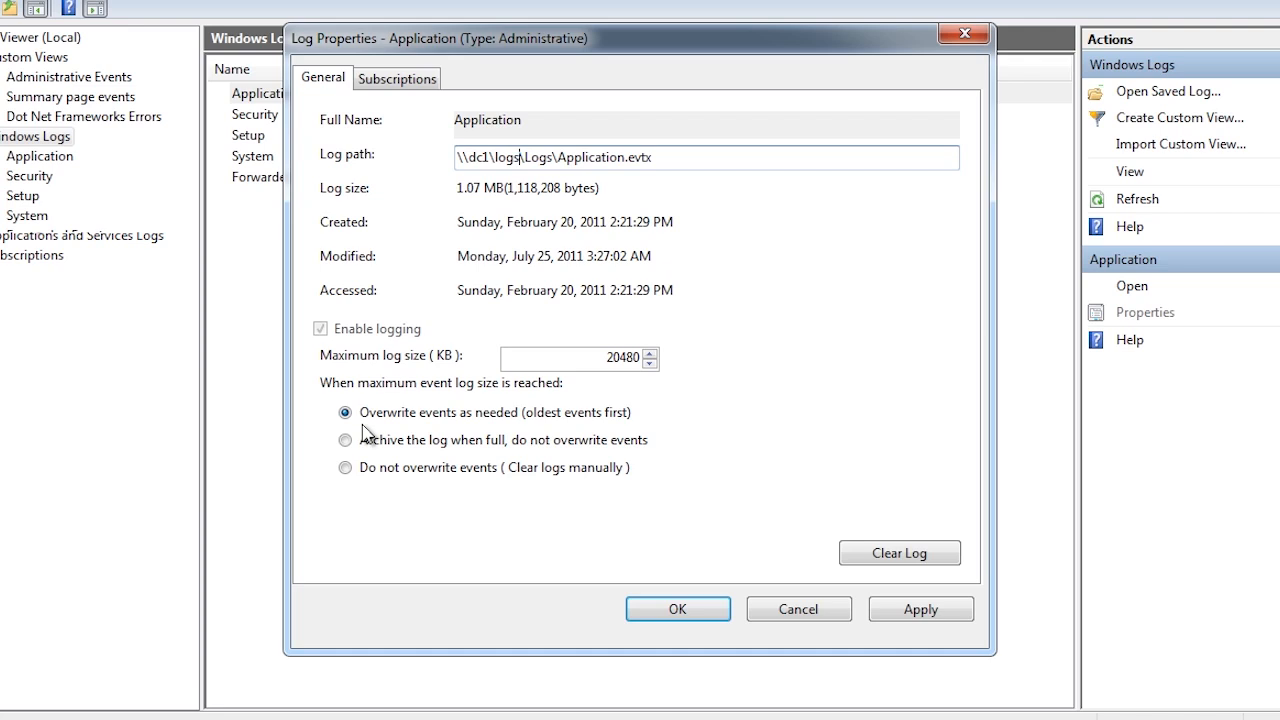
left_click(345, 440)
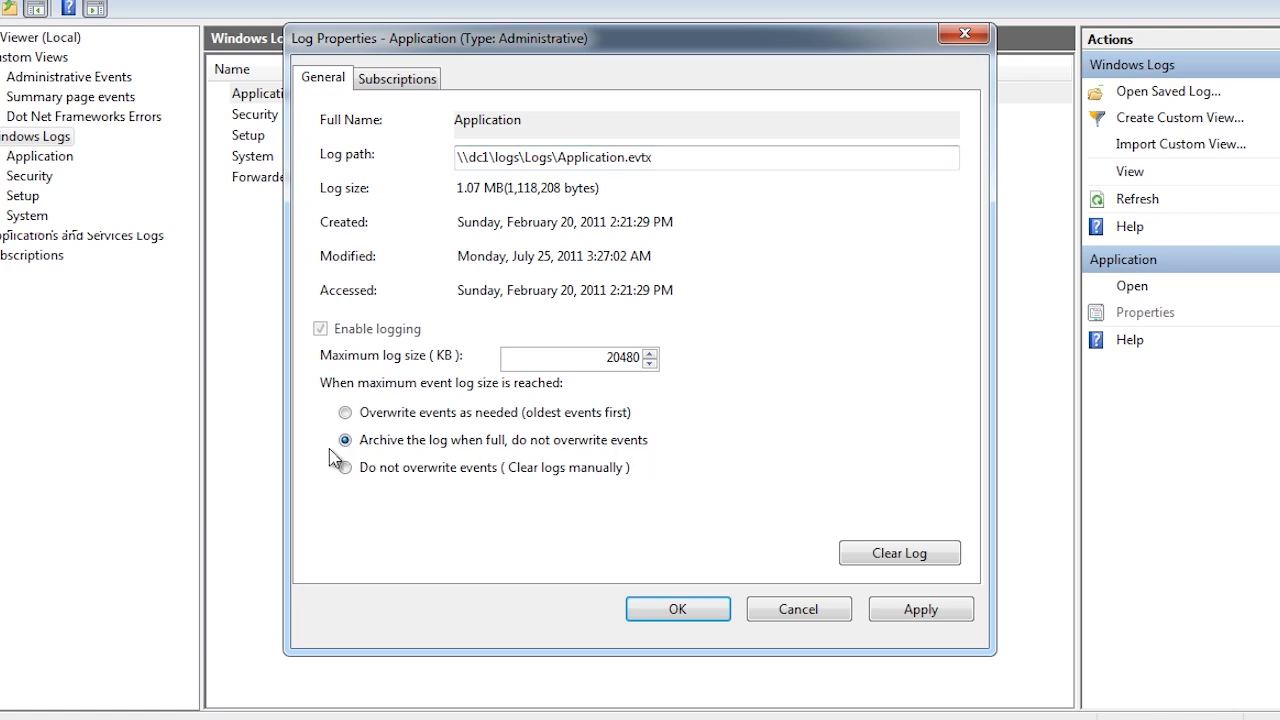
left_click(344, 467)
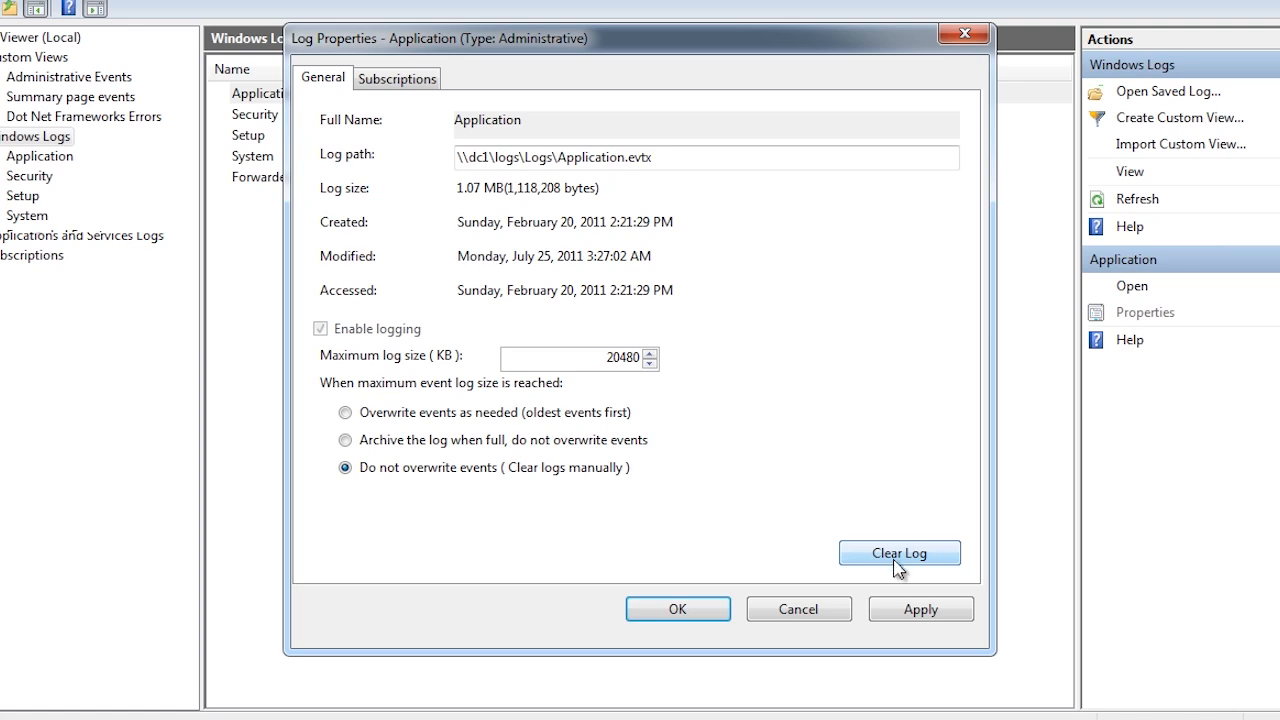
mouse_move(945, 570)
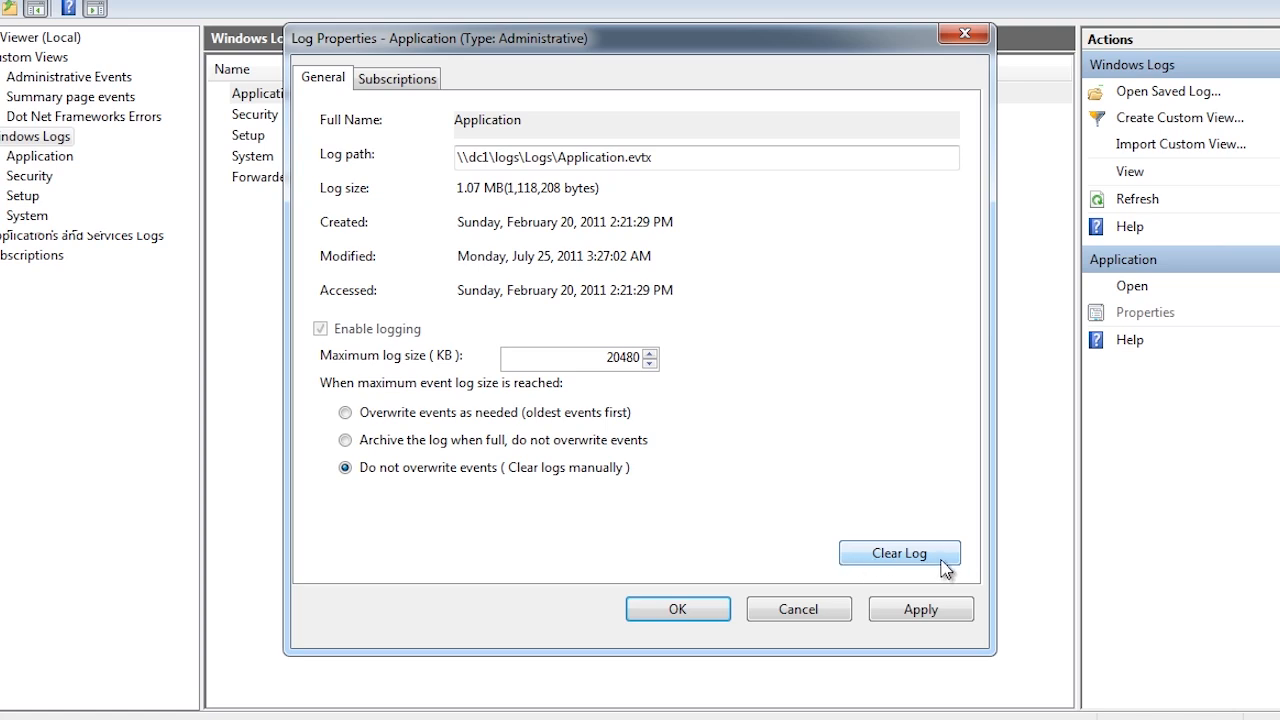